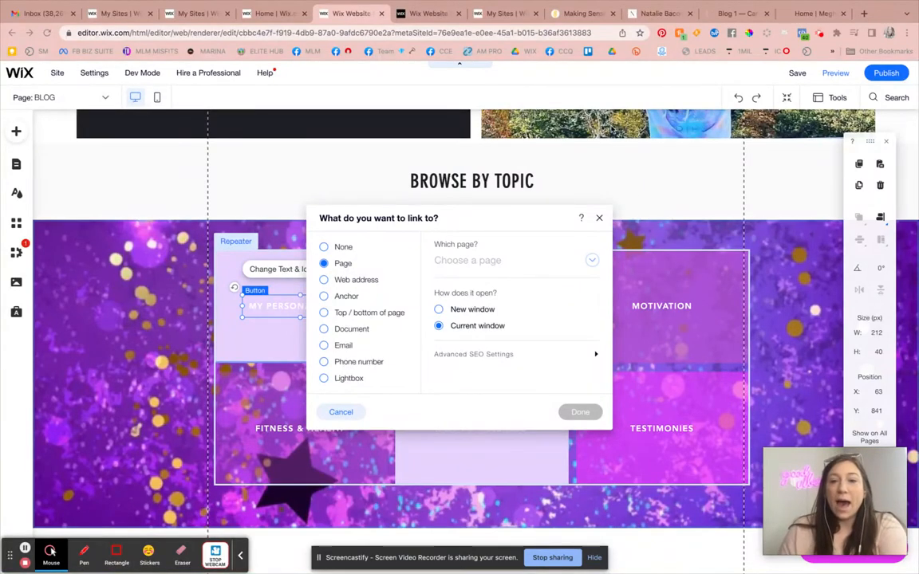
Cancel the category button's link dialog without linking and scroll through the BLOG page.
click(341, 411)
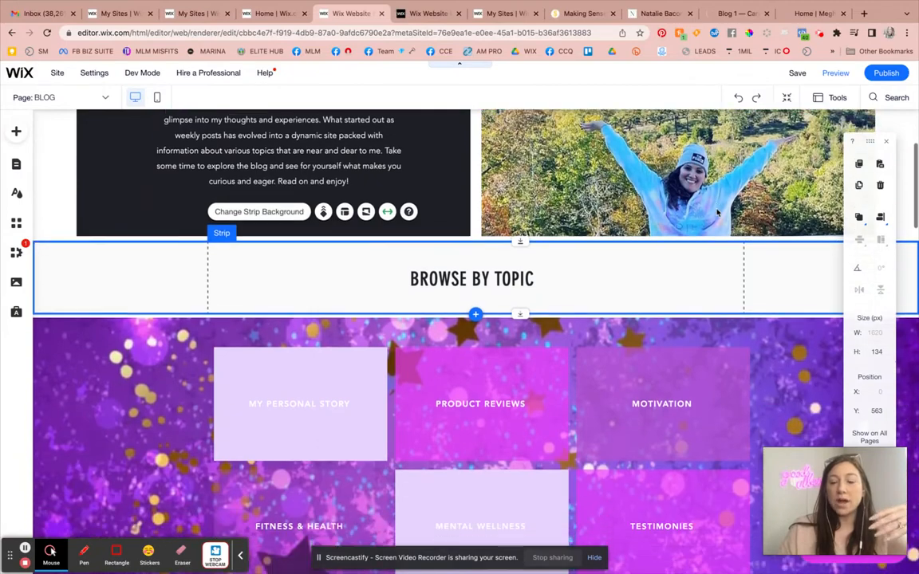
scroll(down, 3)
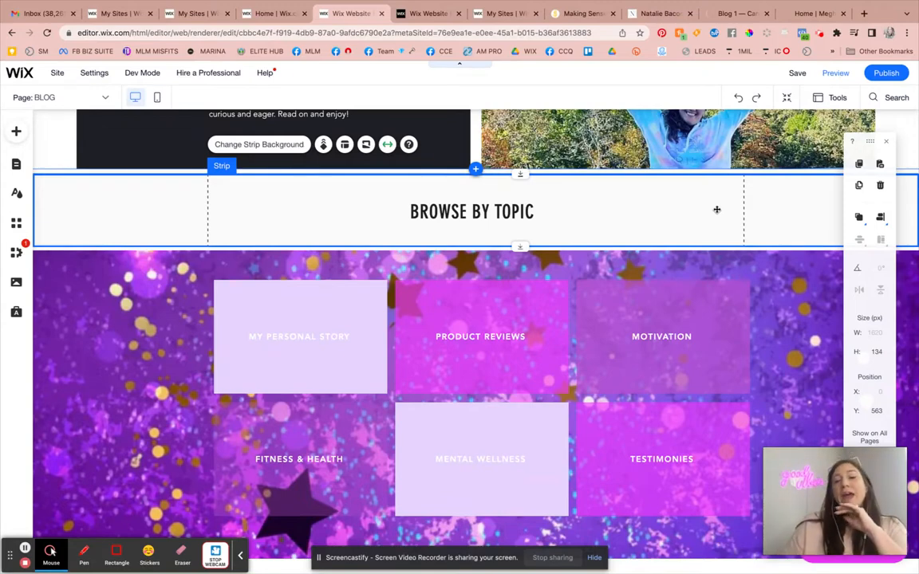
mouse_move(710, 147)
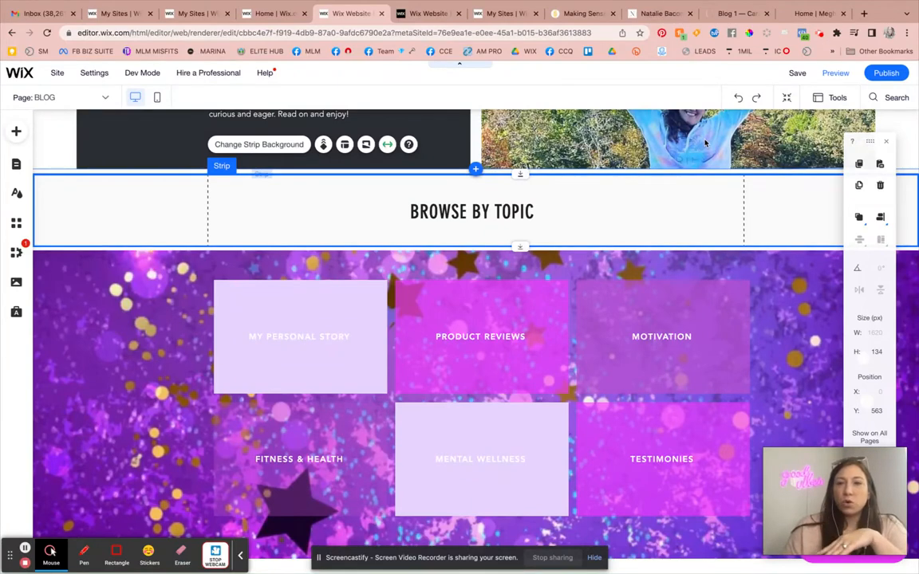
mouse_move(454, 233)
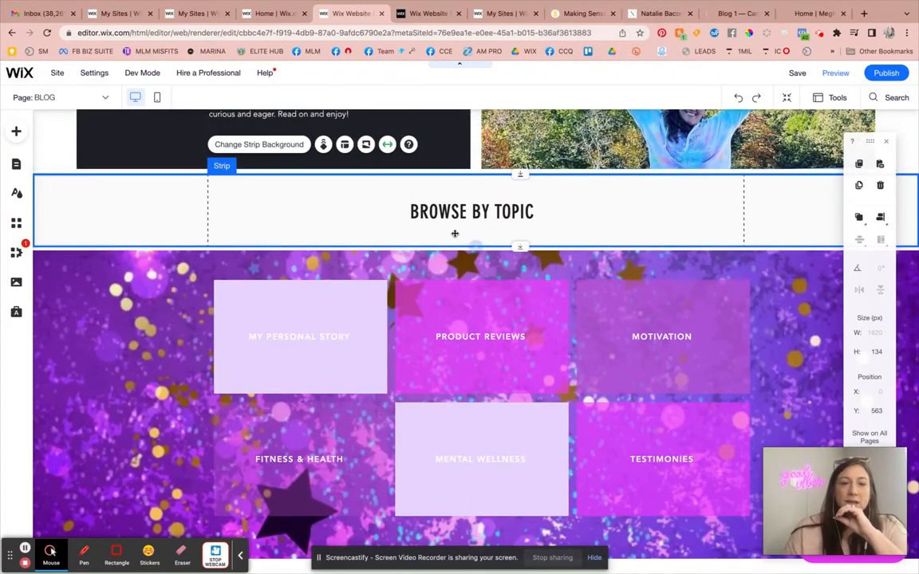
click(327, 340)
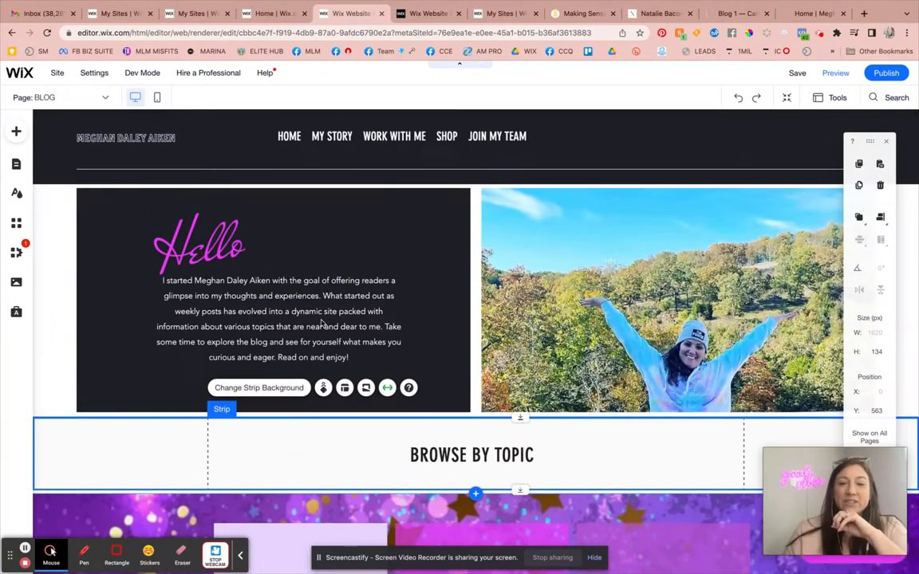
scroll(down, 3)
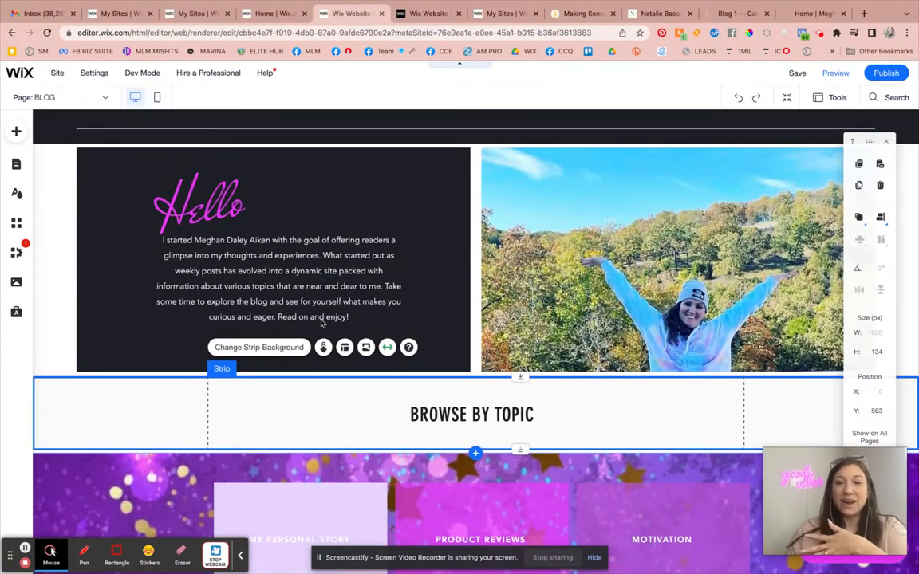
scroll(down, 3)
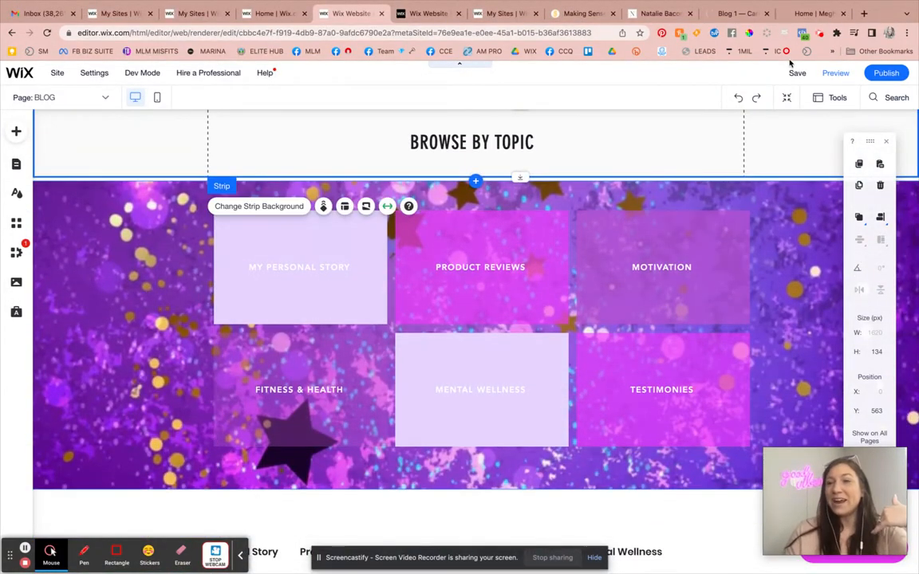
Preview the blog page and scroll down to the Browse by Topic tiles.
click(835, 72)
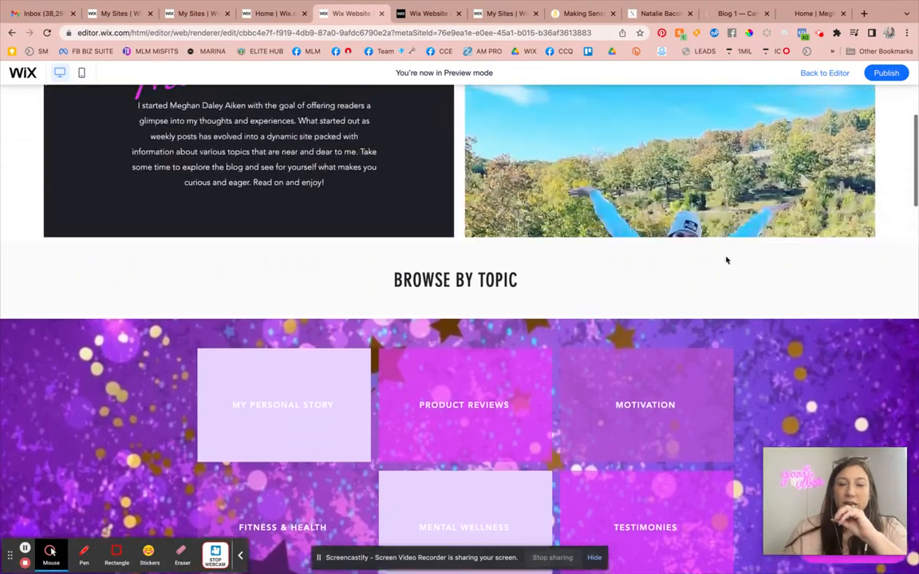
scroll(down, 3)
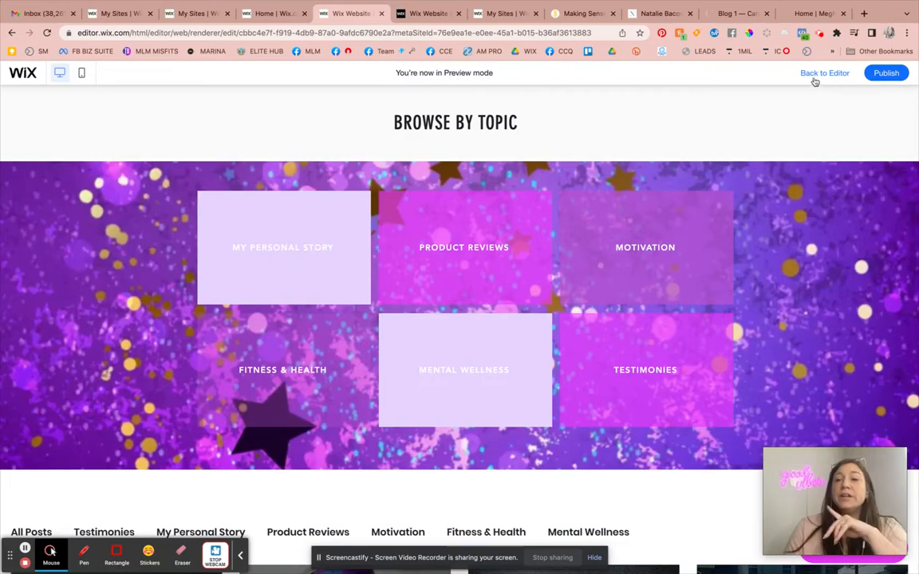
Return to the editor and check the BLOG page under Site Menu in the Pages panel.
click(824, 73)
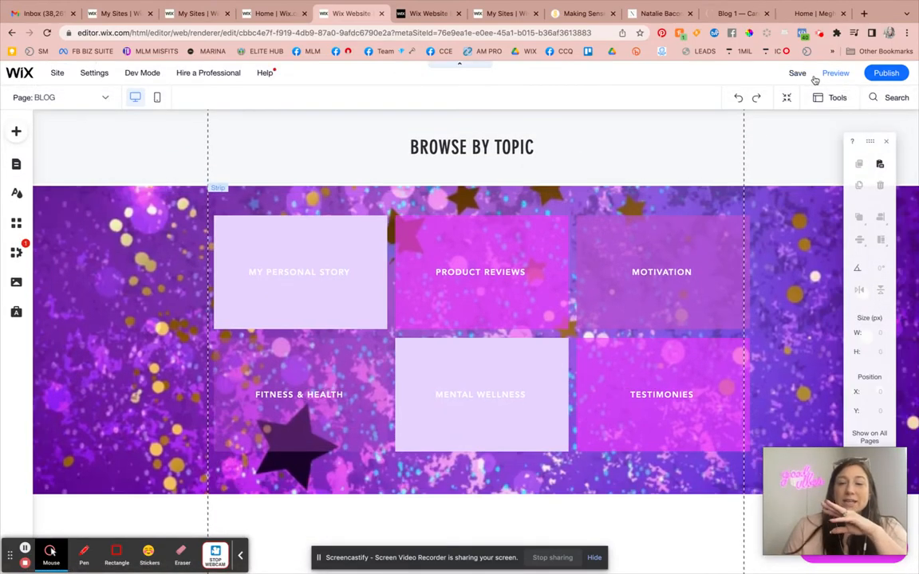
scroll(down, 3)
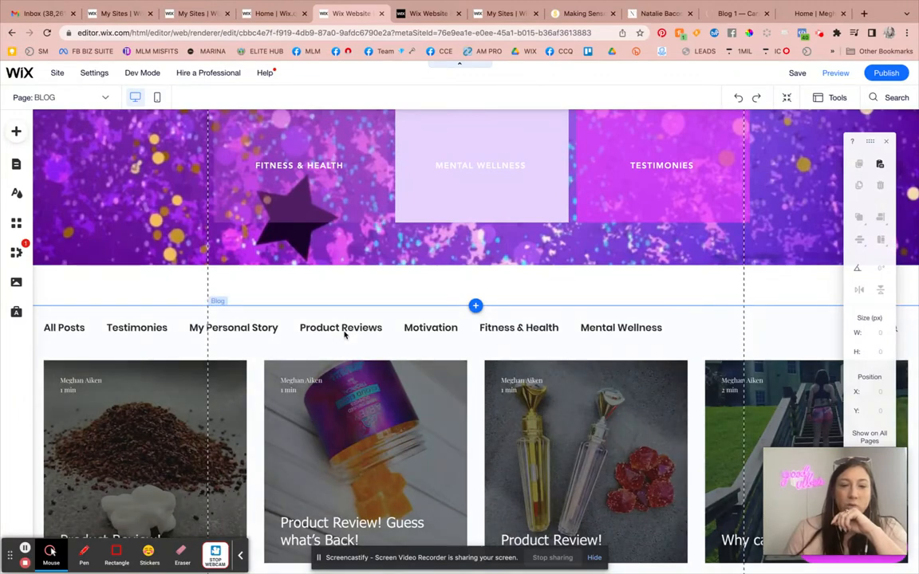
click(16, 165)
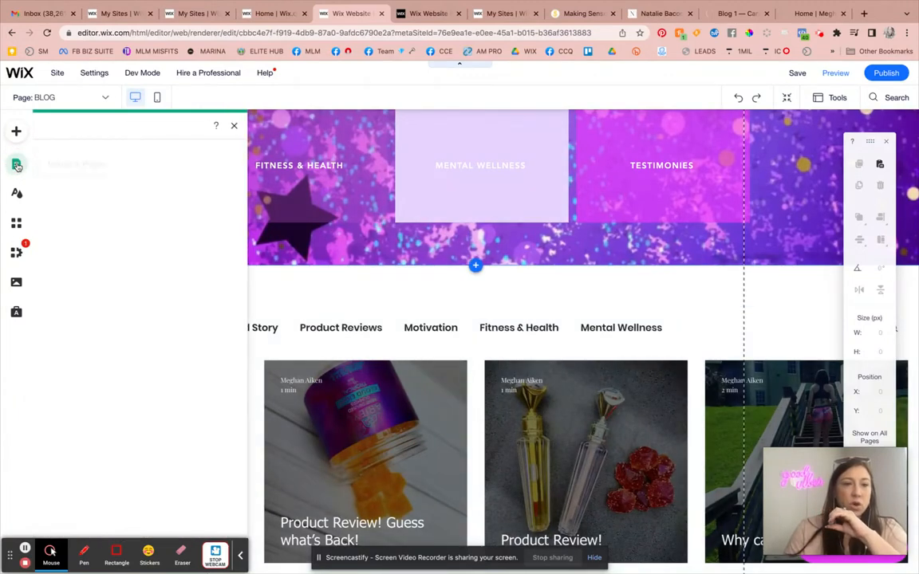
click(16, 165)
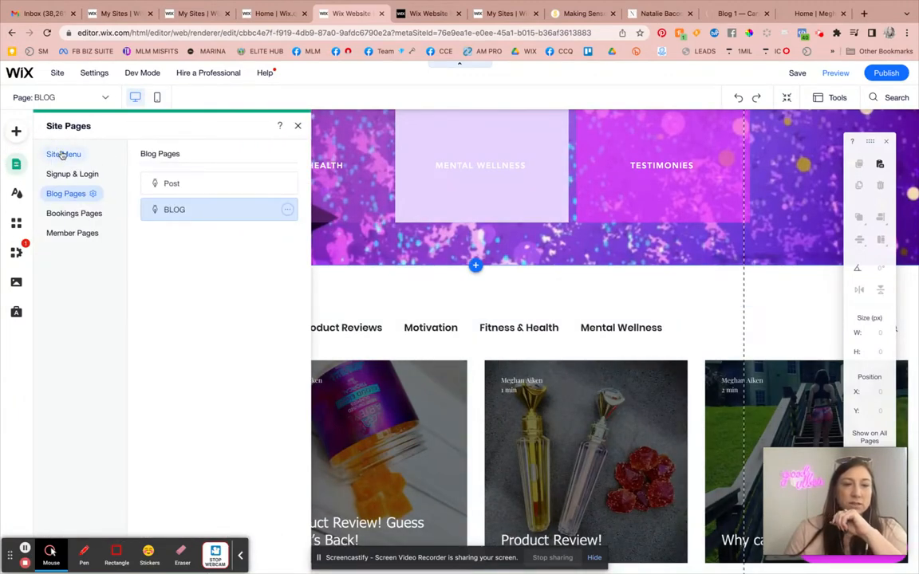
click(64, 154)
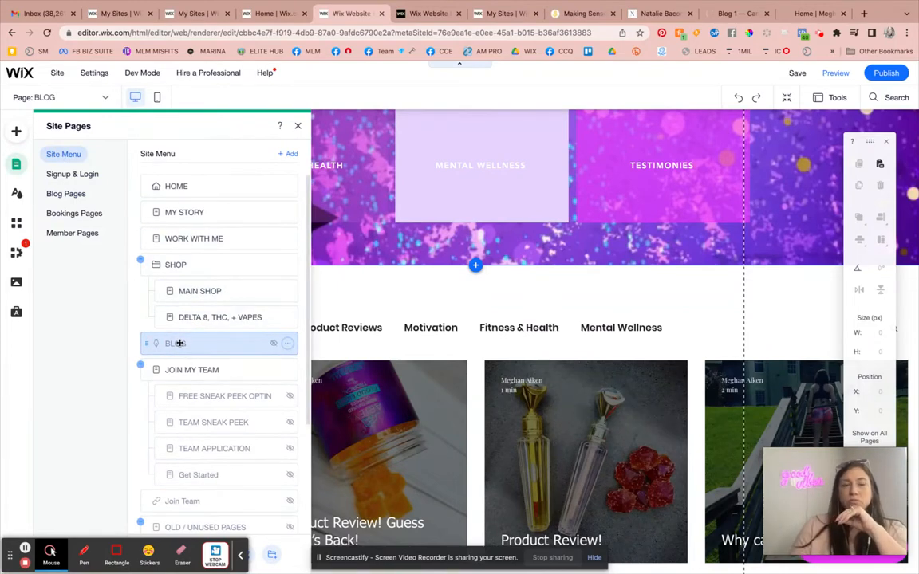
click(298, 125)
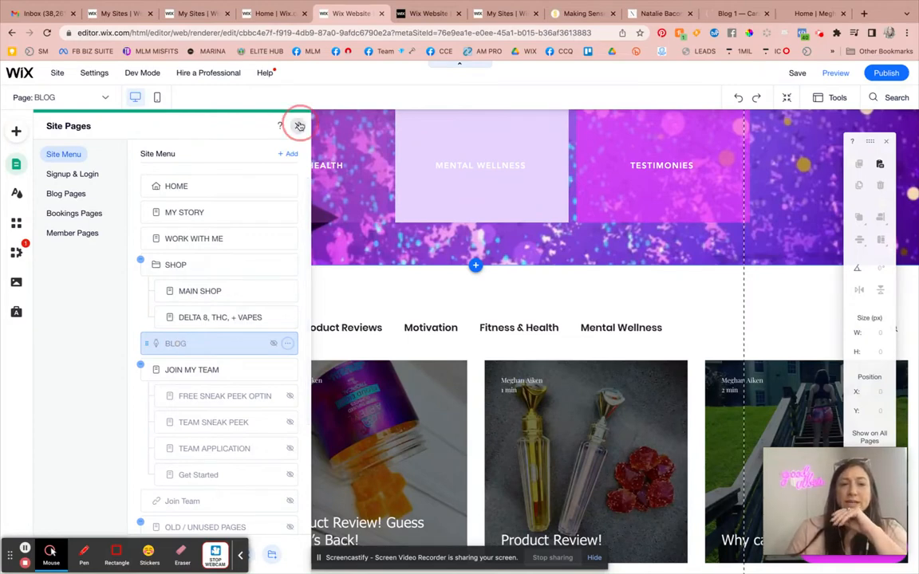
click(299, 125)
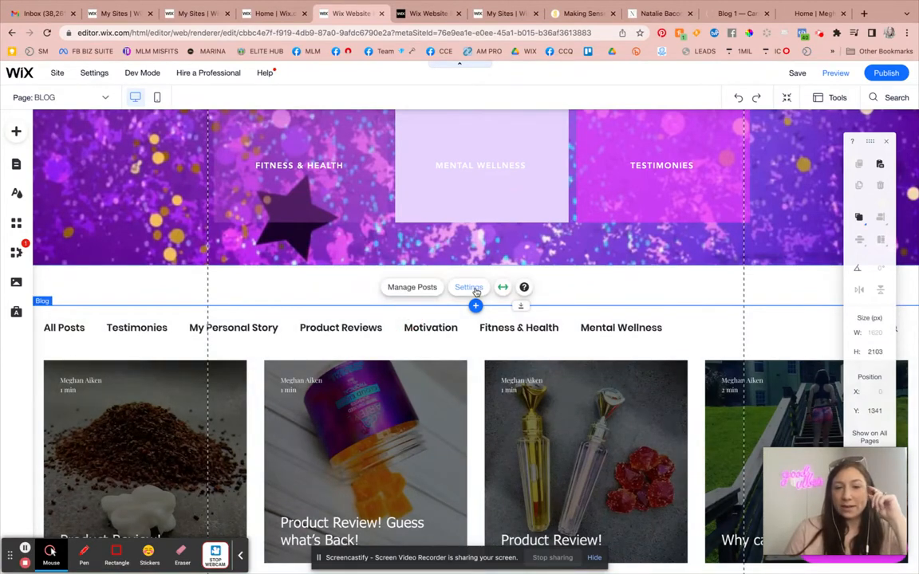
Open the blog feed's Display settings and toggle the category labels checkbox.
click(468, 287)
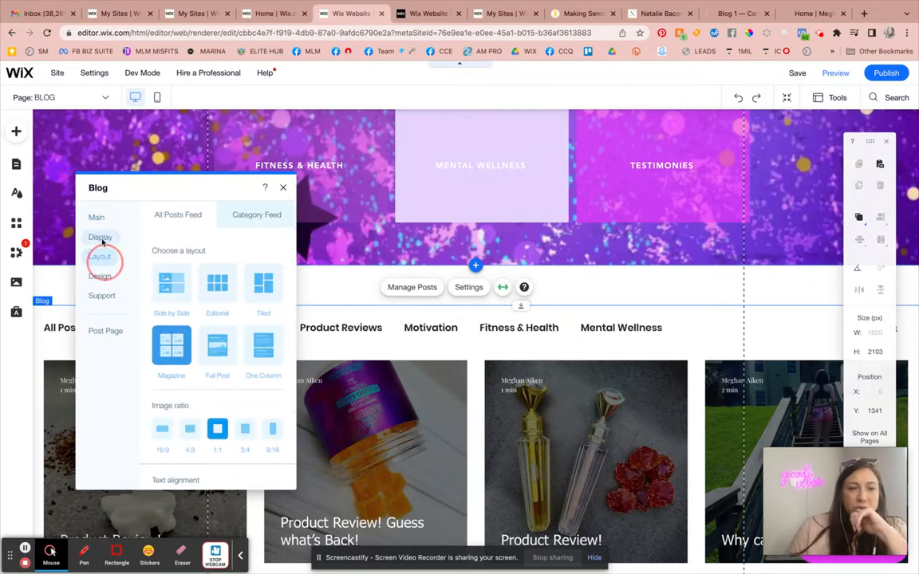
click(99, 237)
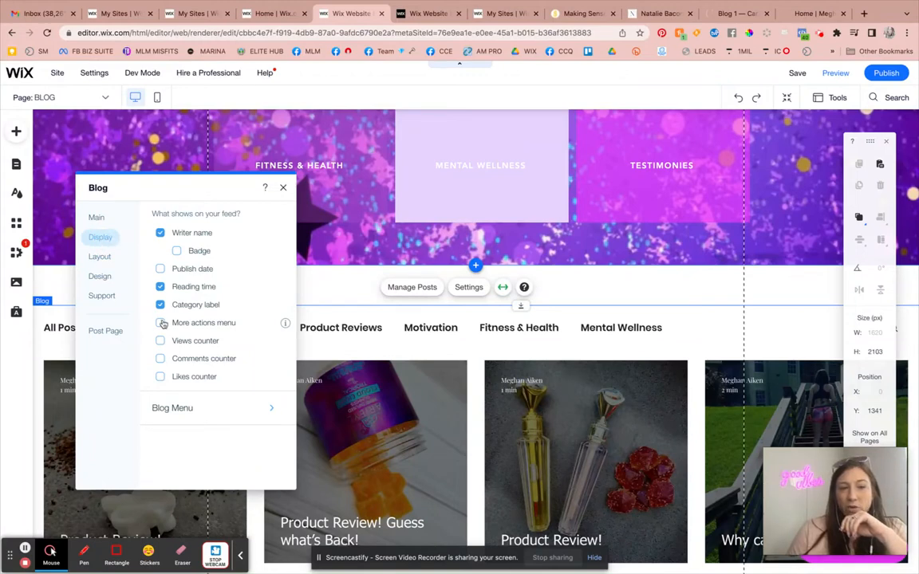
click(161, 305)
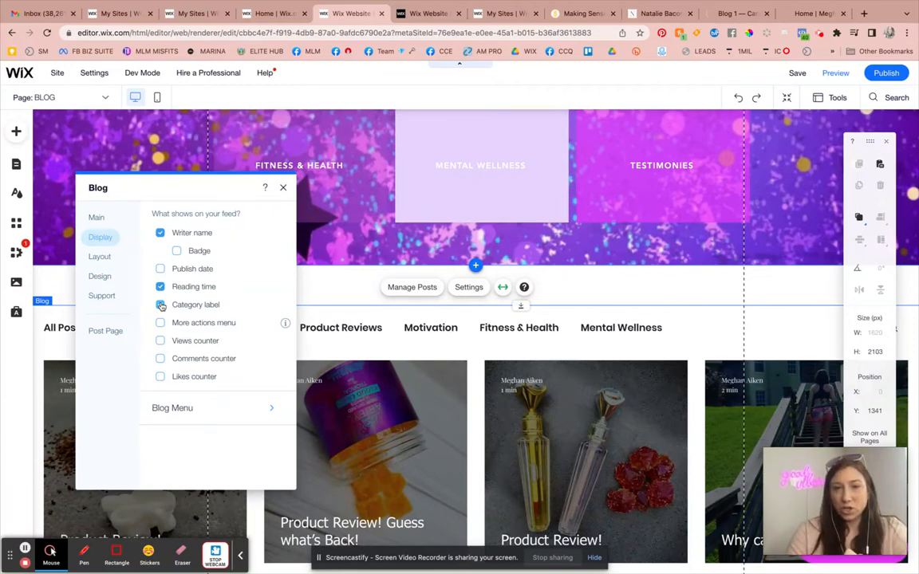
click(161, 305)
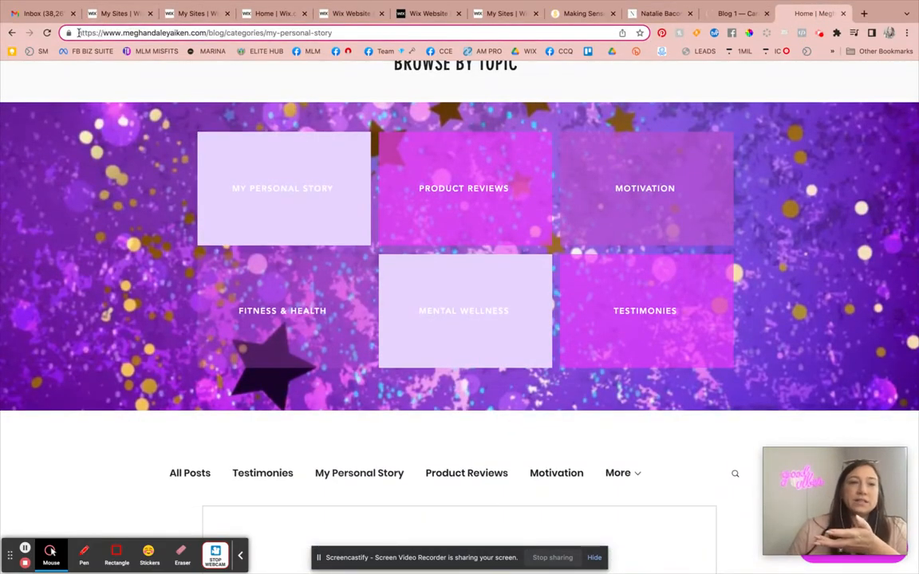
Select the live My Personal Story category page URL and go back to the editor tab.
click(200, 33)
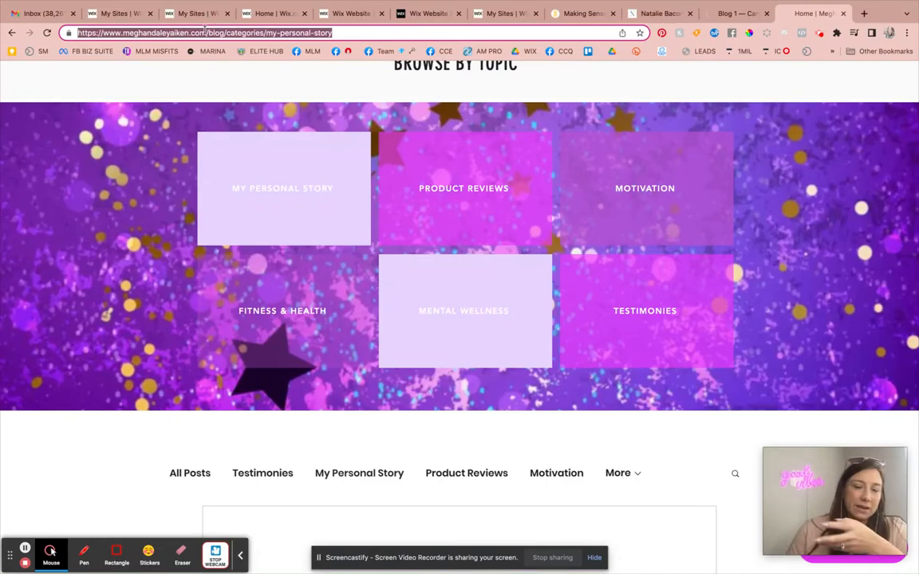
scroll(down, 3)
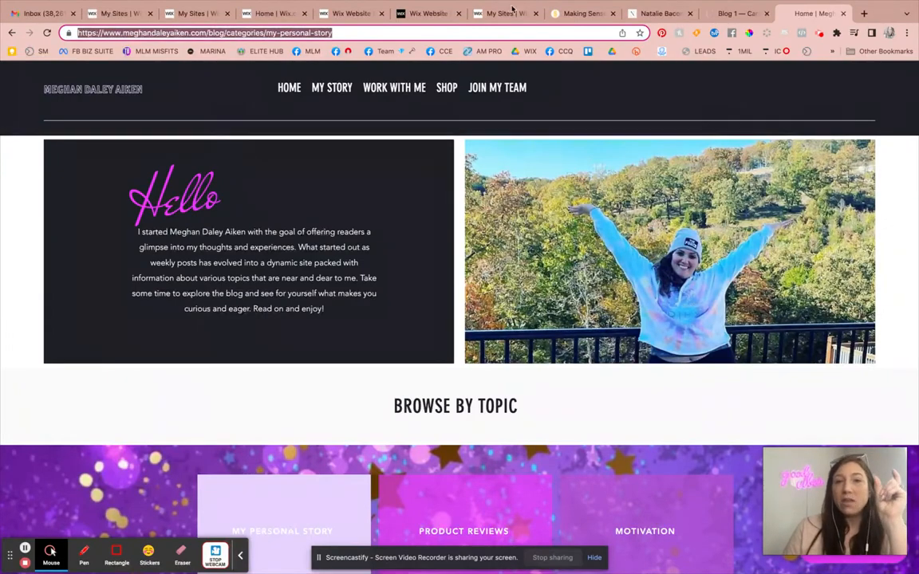
click(428, 13)
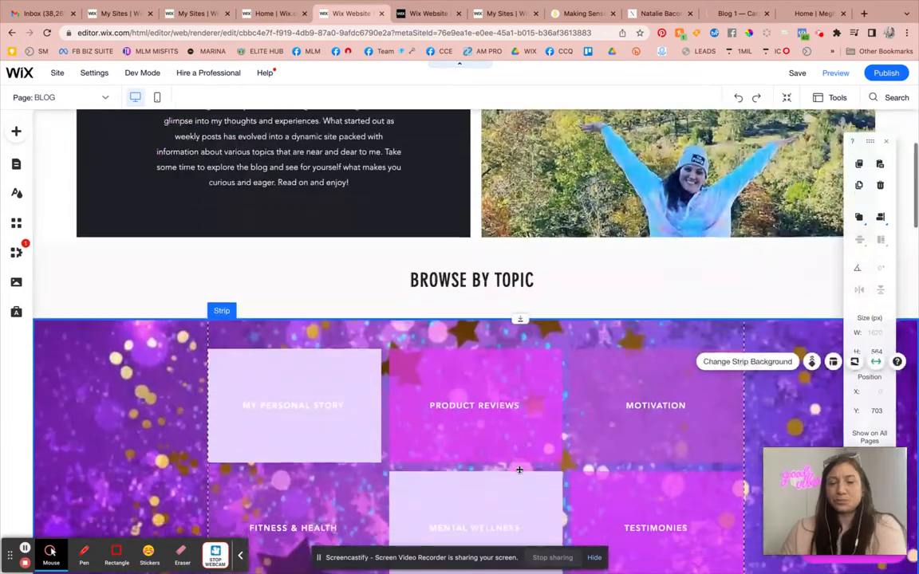
scroll(down, 3)
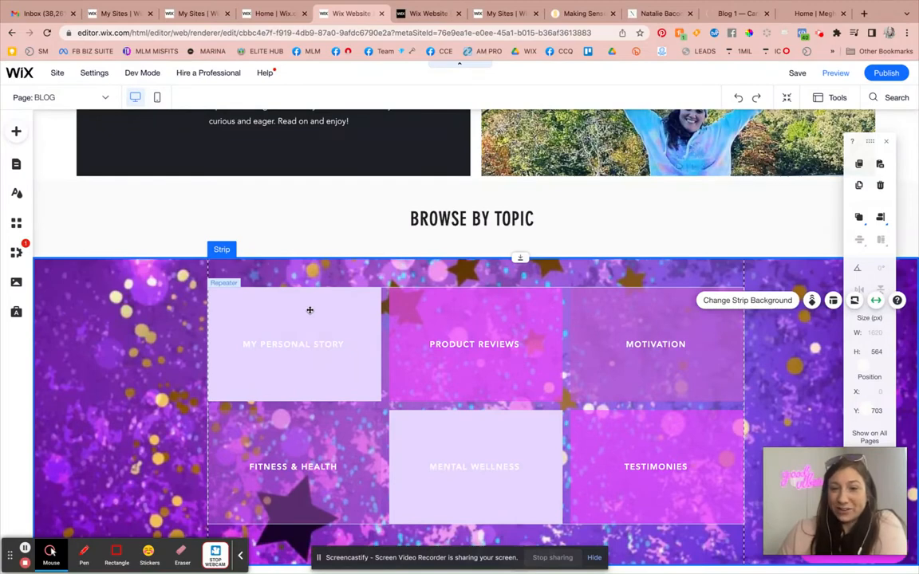
click(16, 131)
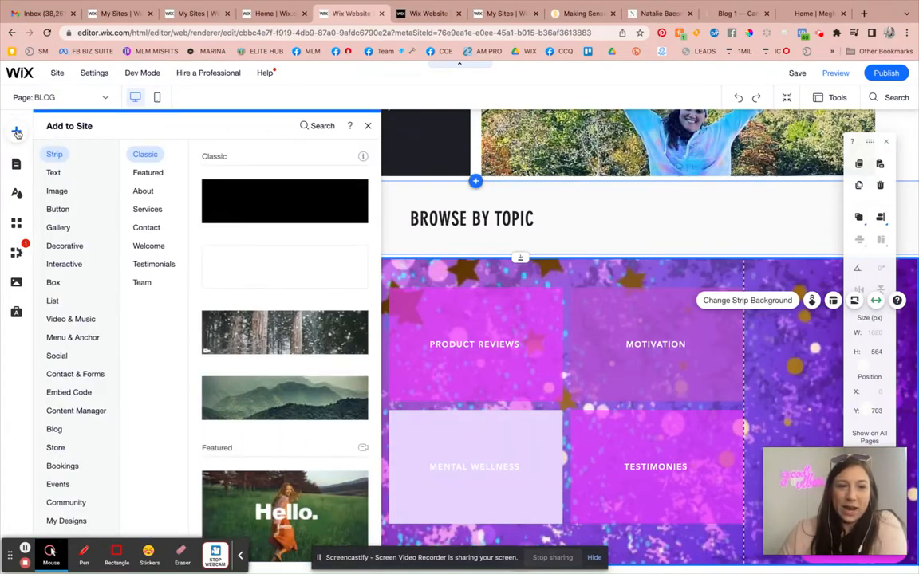
click(64, 245)
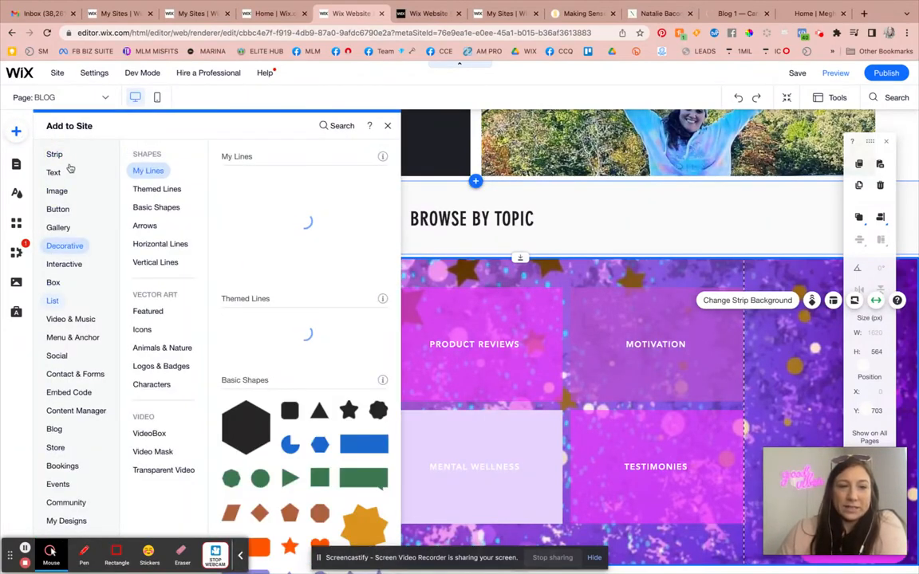
click(53, 283)
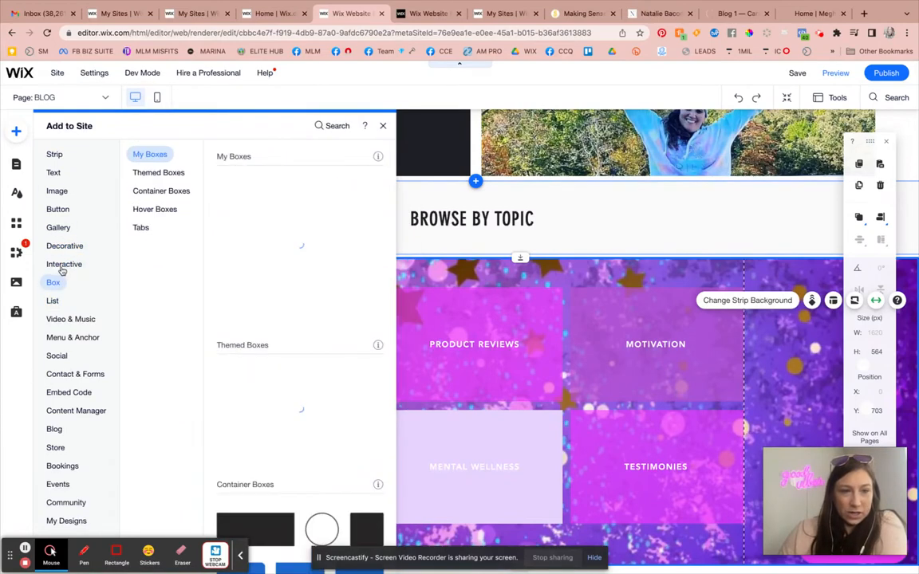
click(64, 264)
text(s)
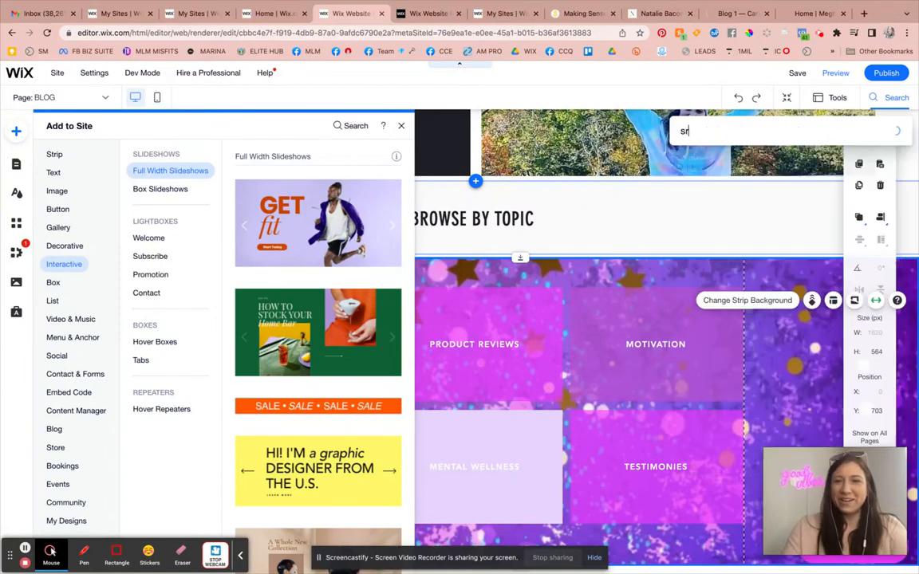
text(repeaters)
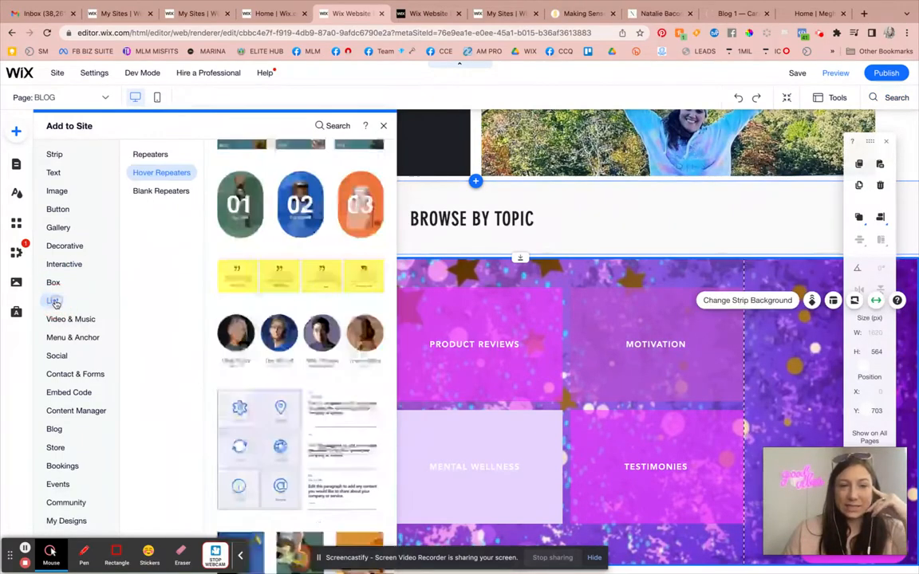
click(52, 282)
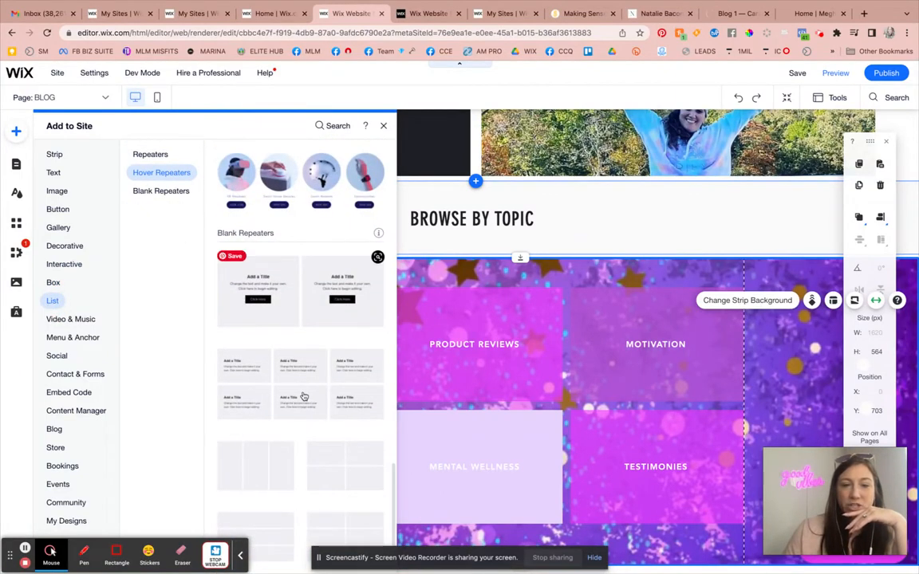
mouse_move(307, 387)
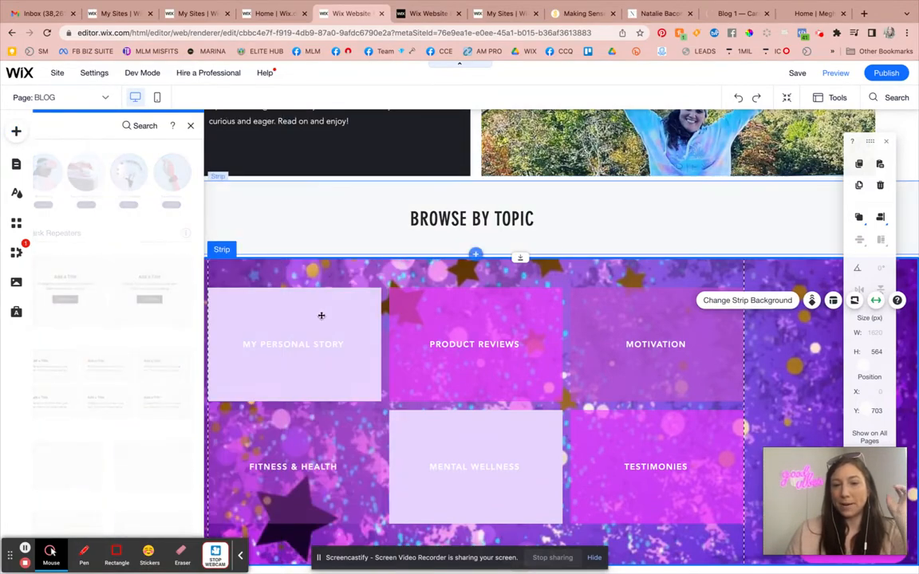
click(314, 350)
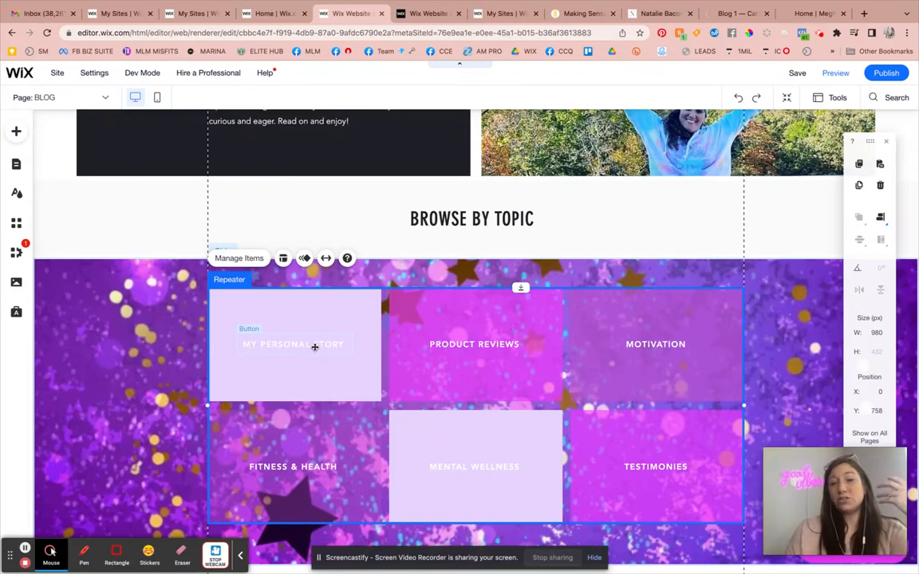
click(293, 344)
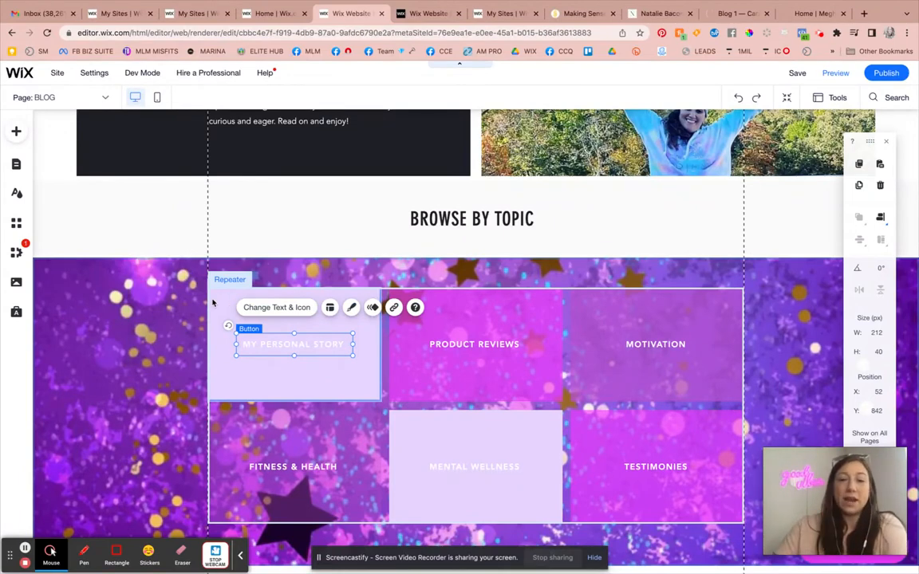
mouse_move(214, 300)
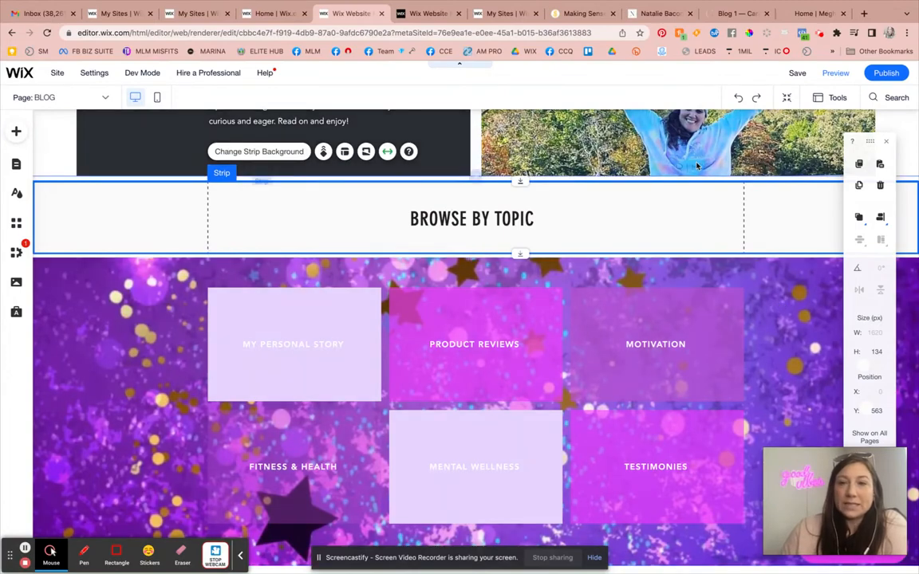
mouse_move(818, 13)
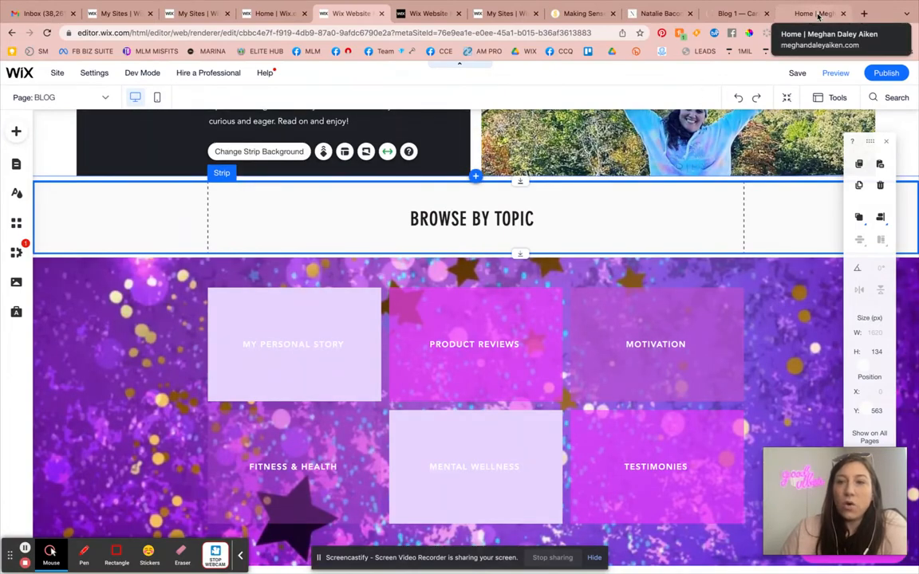
View the live My Personal Story feed showing Posts Coming Soon, then return to the editor.
click(813, 13)
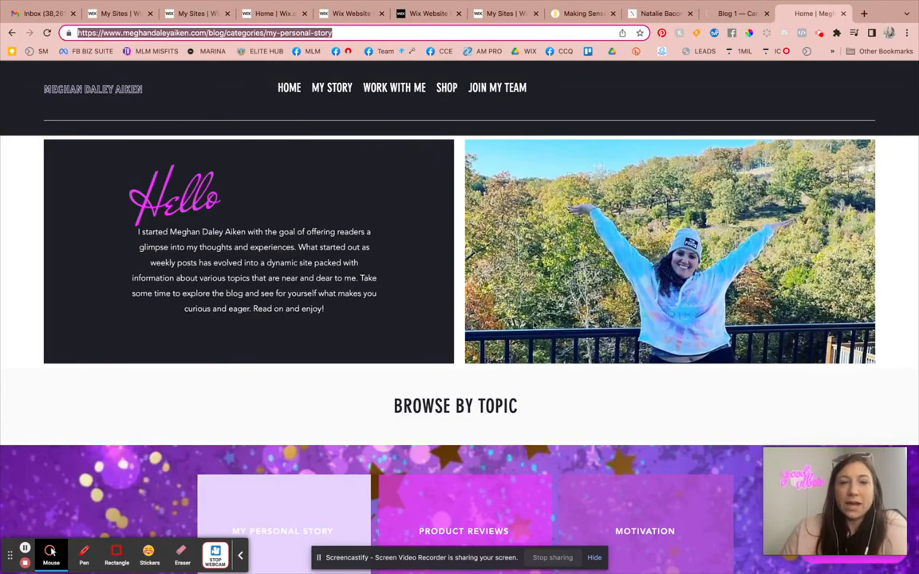
scroll(down, 3)
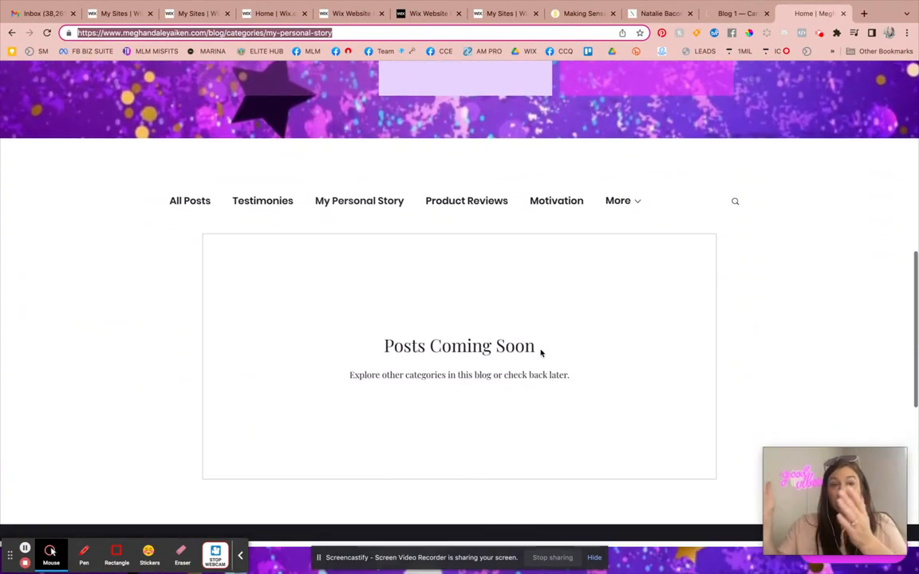
mouse_move(444, 86)
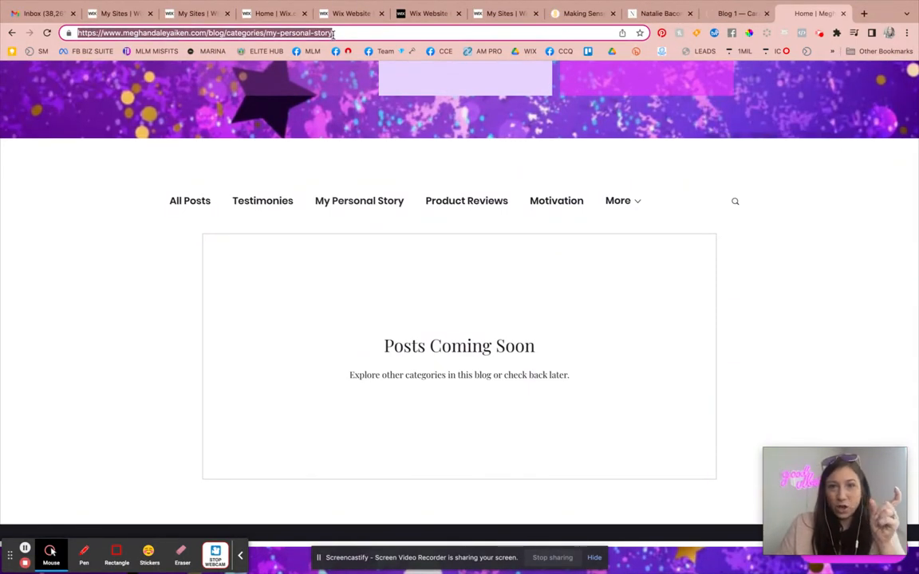
click(428, 14)
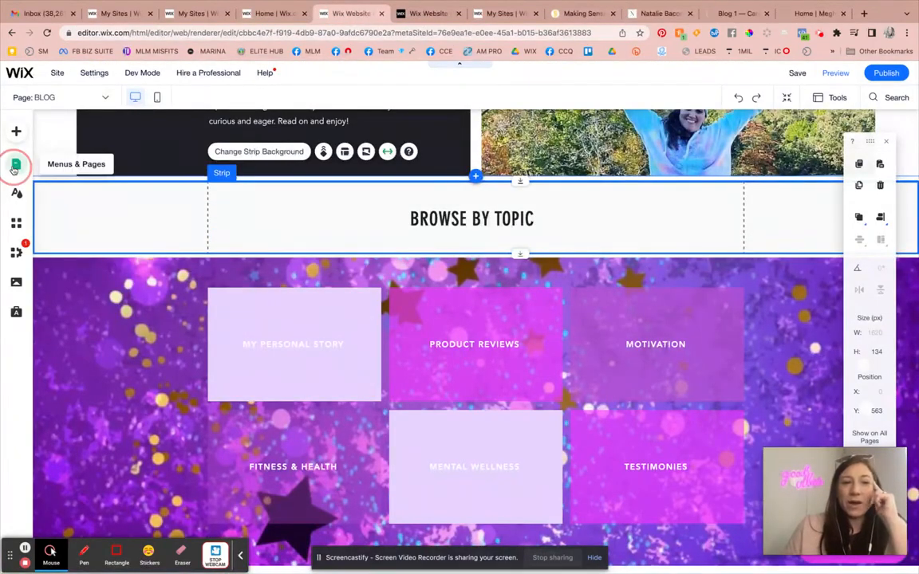
Open the hidden BLOG page's SEO Basics from the Site Menu pages list.
click(15, 166)
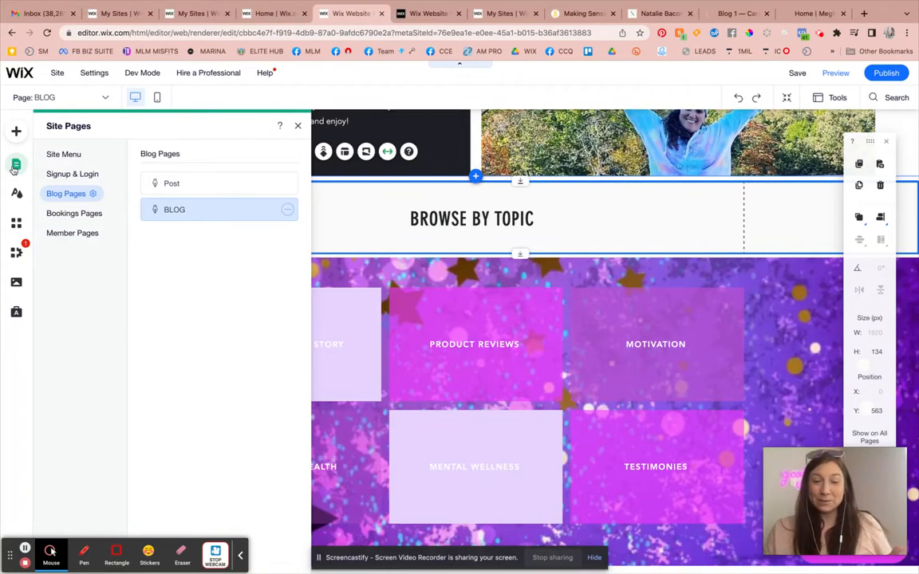
click(63, 154)
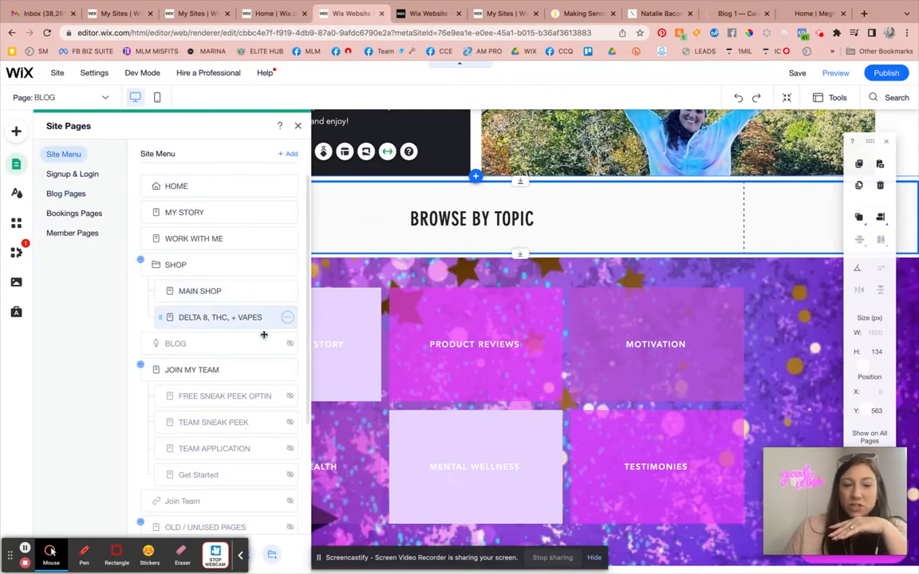
click(285, 344)
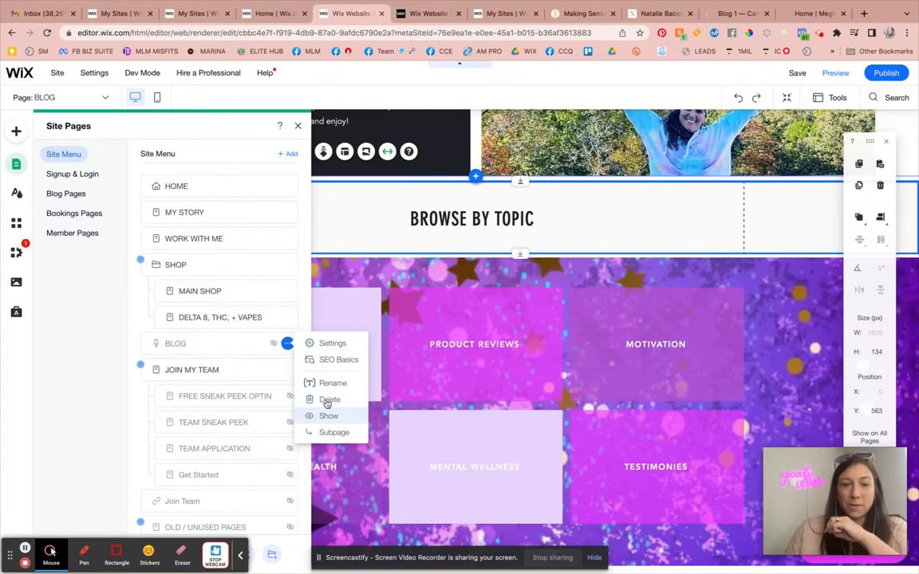
mouse_move(337, 359)
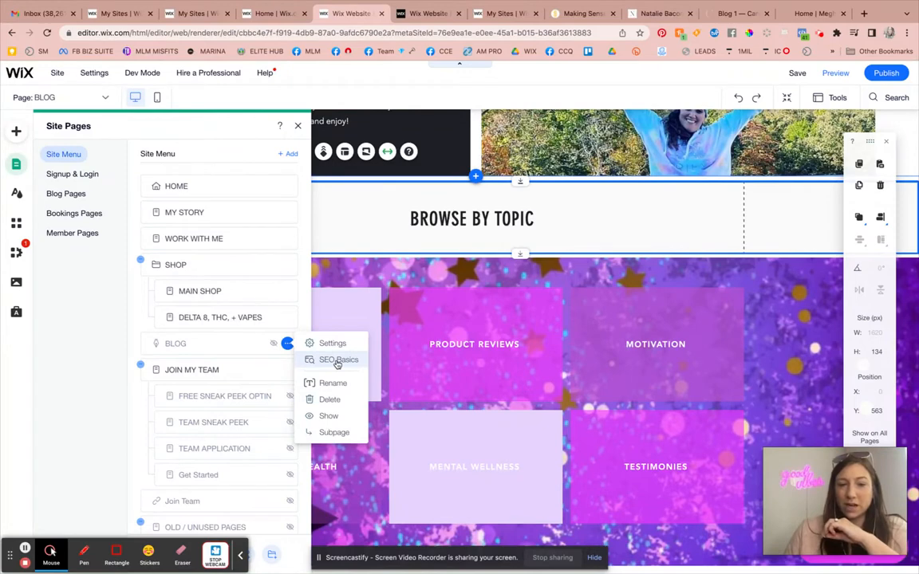
click(334, 359)
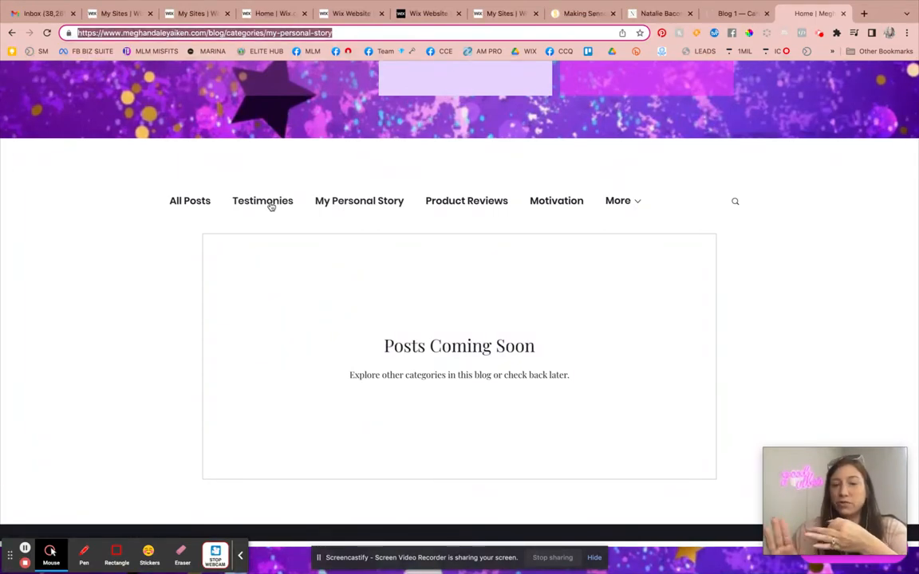
Check the live blog's More category list and select the category page URL.
click(618, 201)
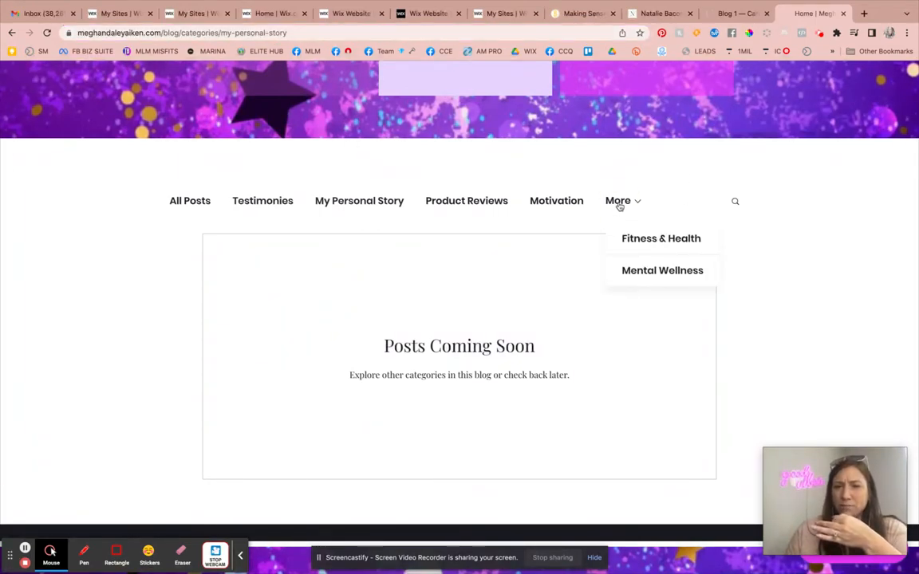
mouse_move(646, 271)
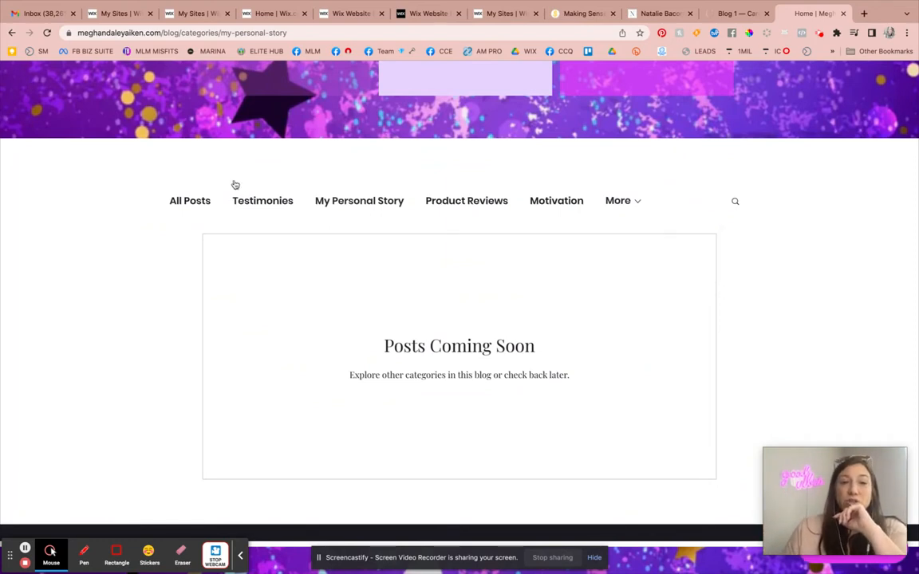
mouse_move(256, 218)
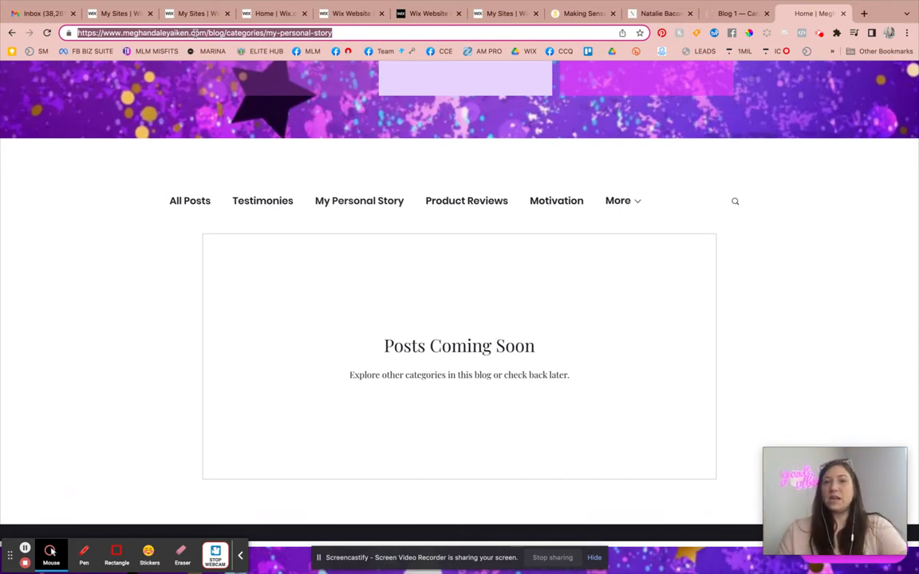
click(351, 13)
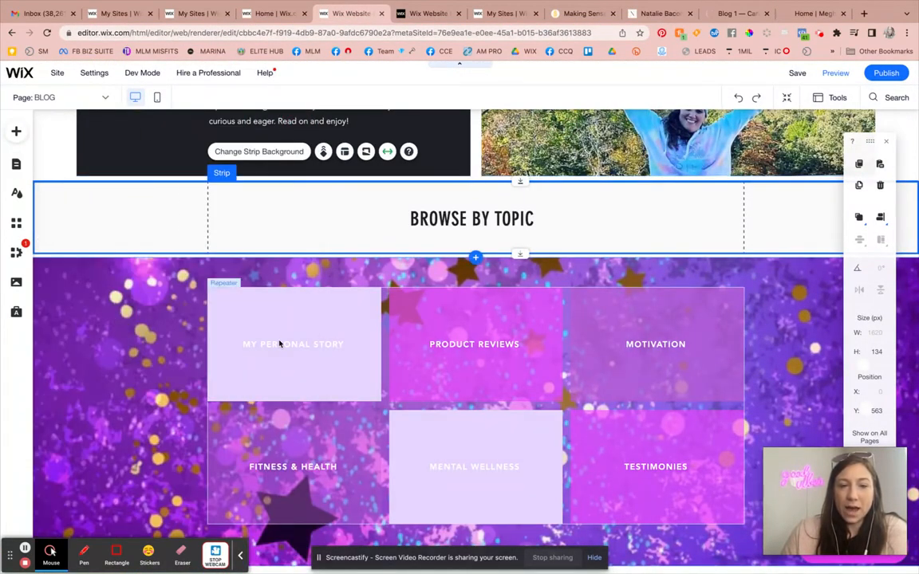
Link the MY PERSONAL STORY button to its category feed web address.
click(292, 344)
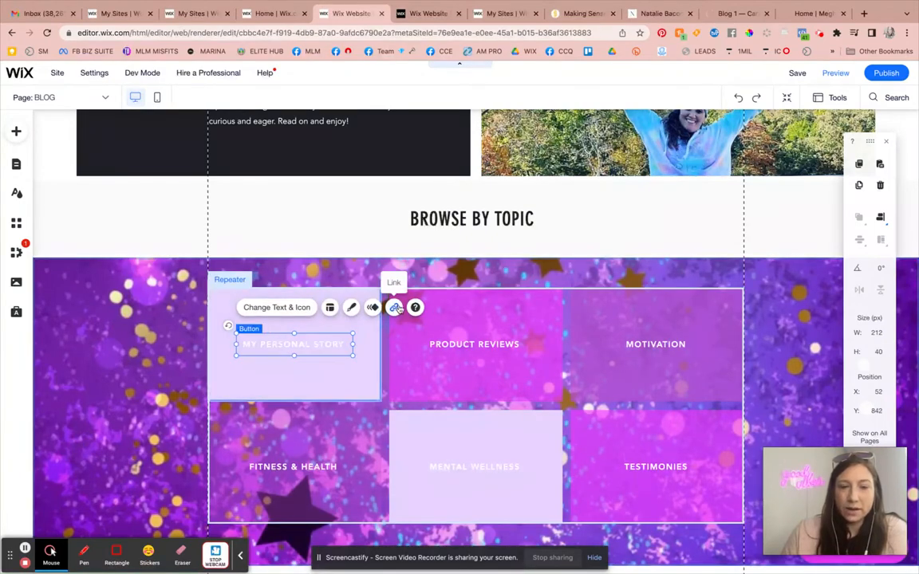
click(393, 307)
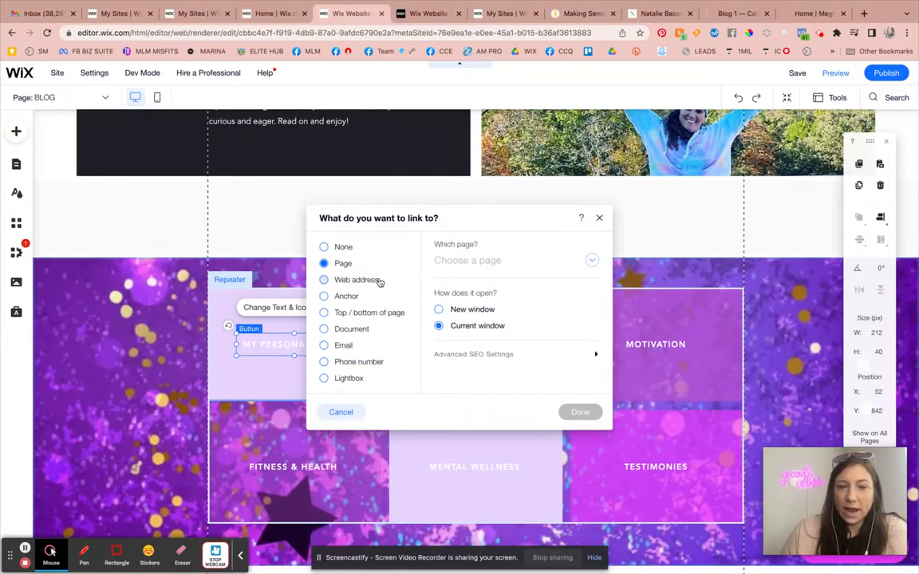
click(323, 279)
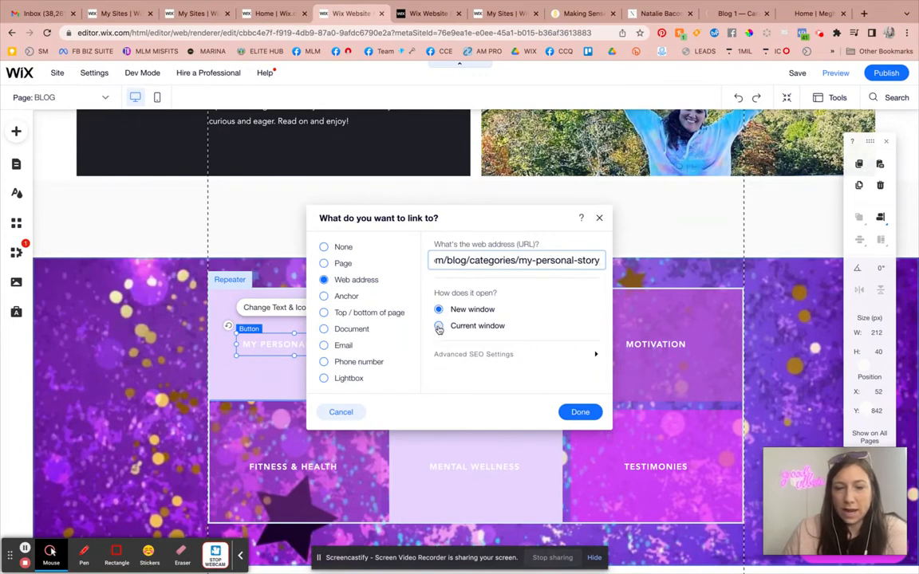
click(580, 412)
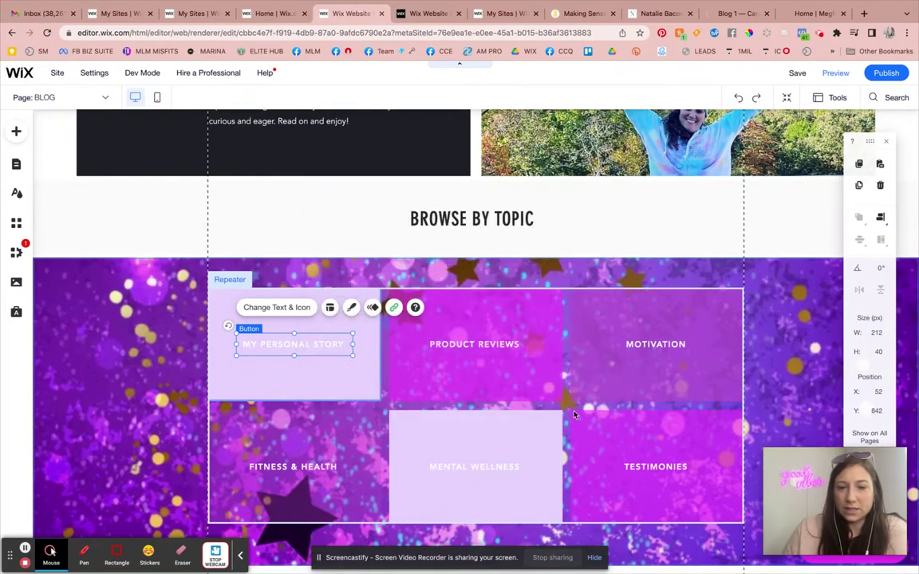
Open the live Product Reviews category feed, then return to the editor.
click(474, 345)
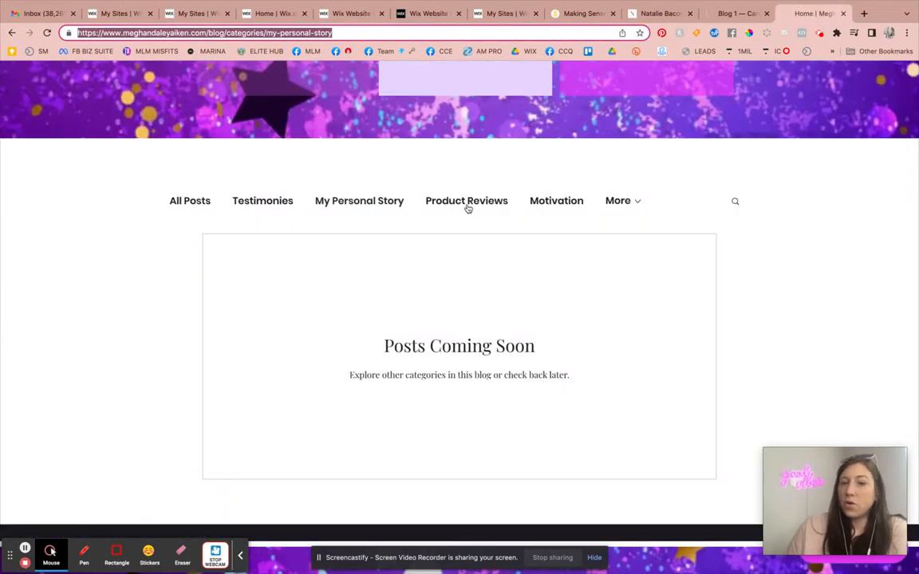
click(465, 200)
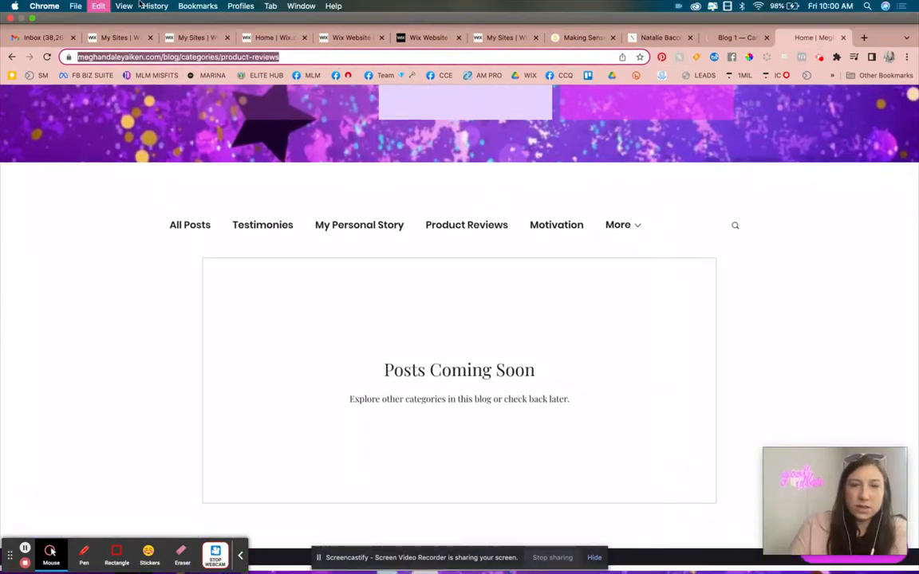
click(351, 37)
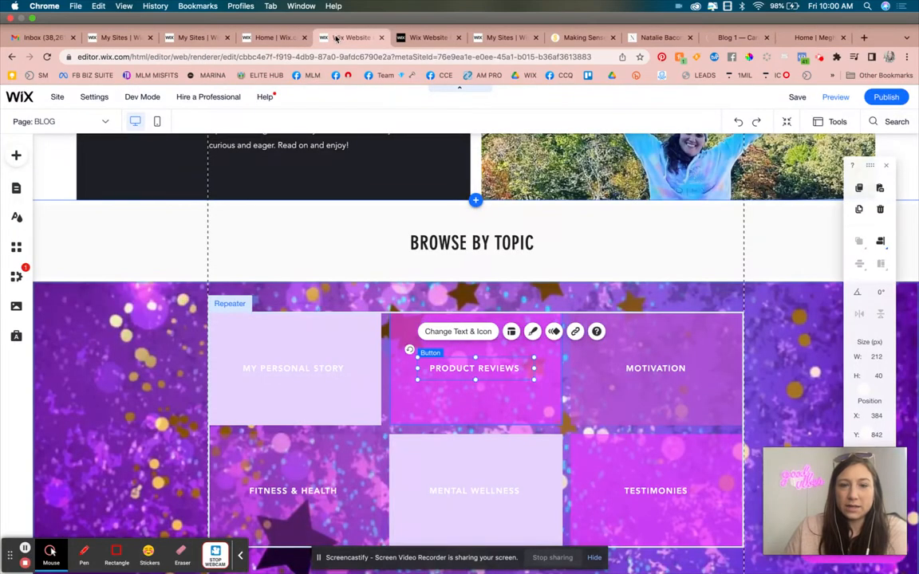
Link PRODUCT REVIEWS to com/blog/categories/product-reviews in the current window, then visit the Motivation feed.
click(574, 331)
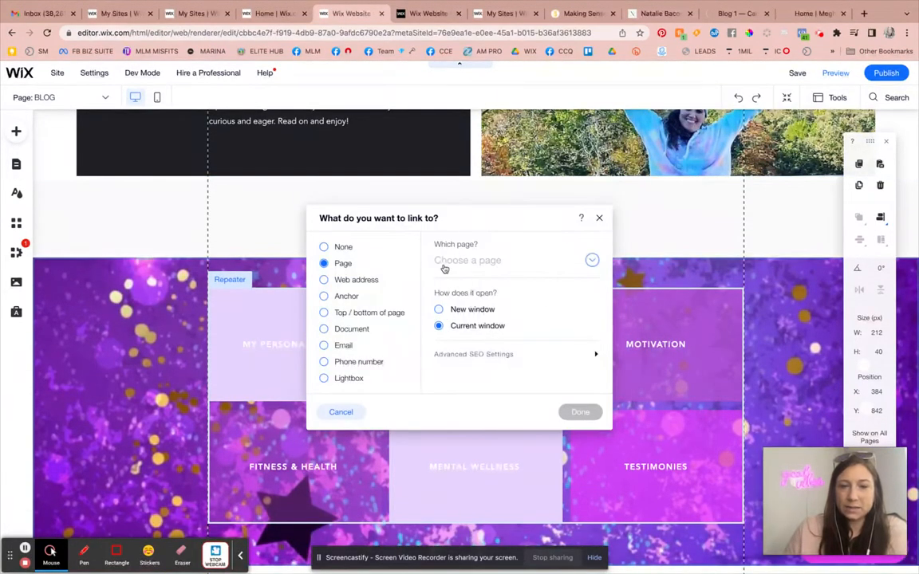
click(324, 280)
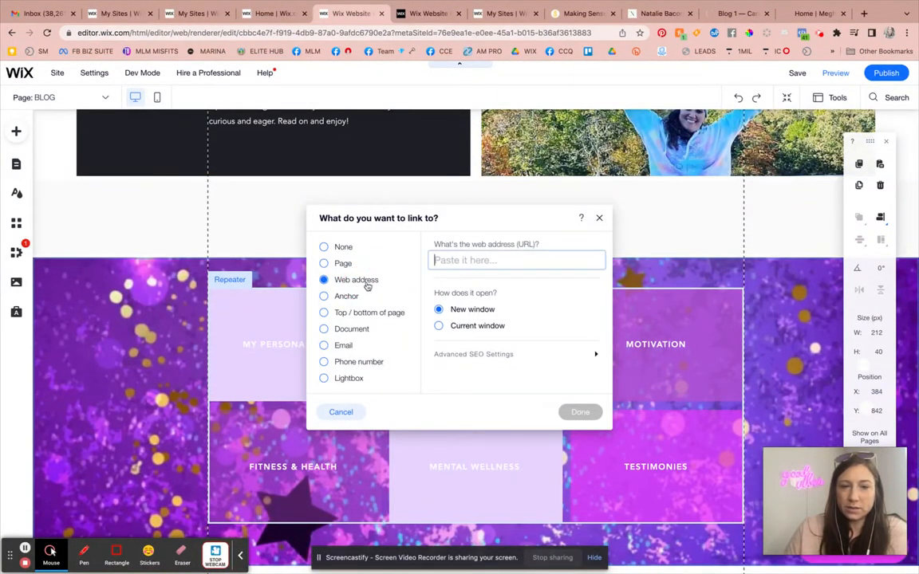
text(com/blog/categories/product-reviews)
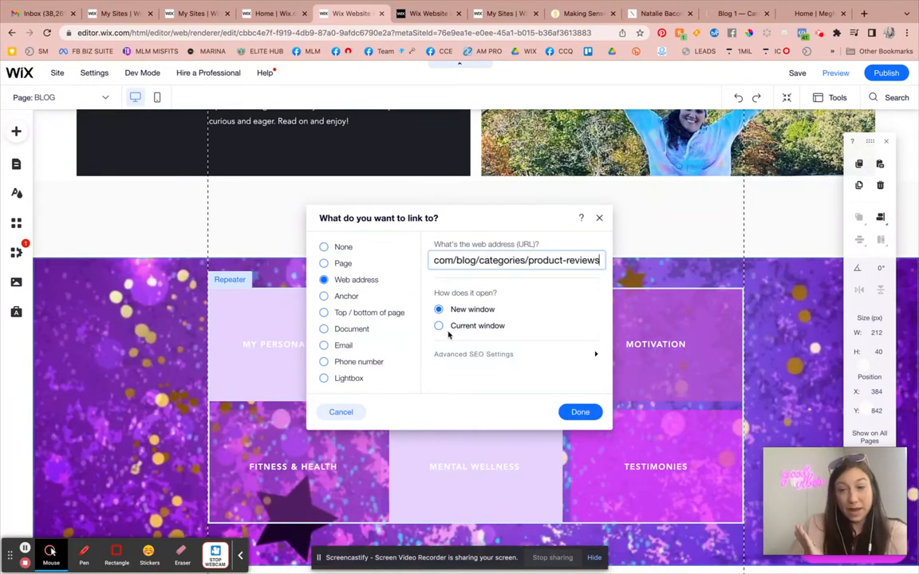
mouse_move(448, 334)
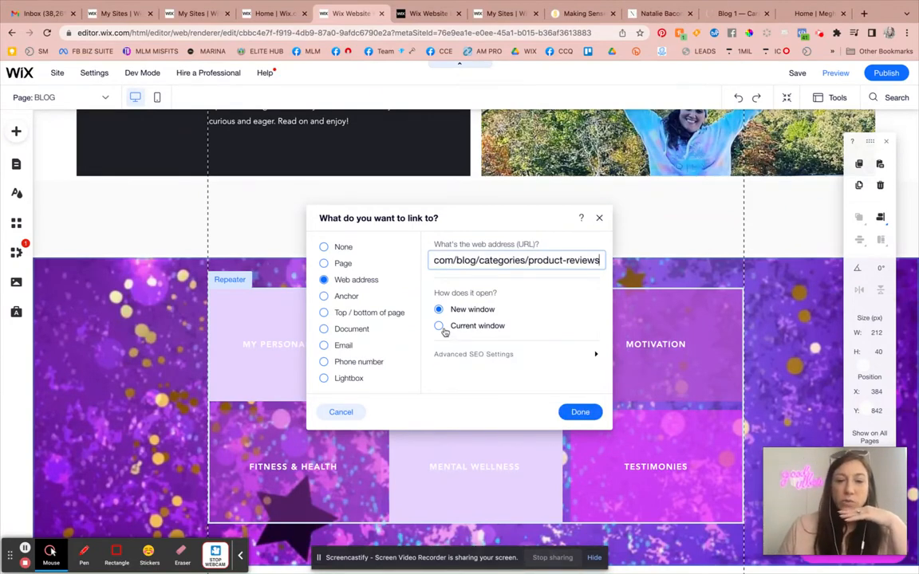
click(580, 412)
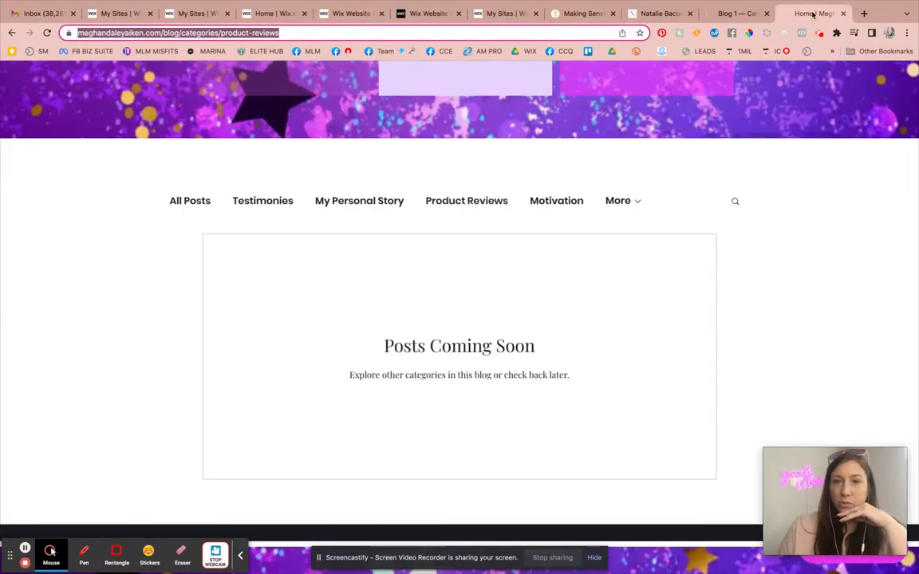
click(556, 200)
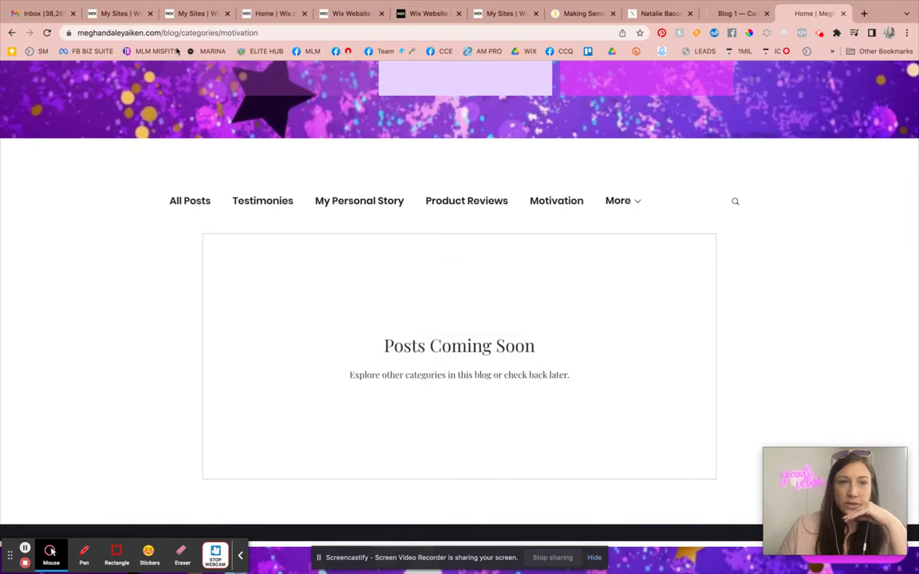
click(159, 33)
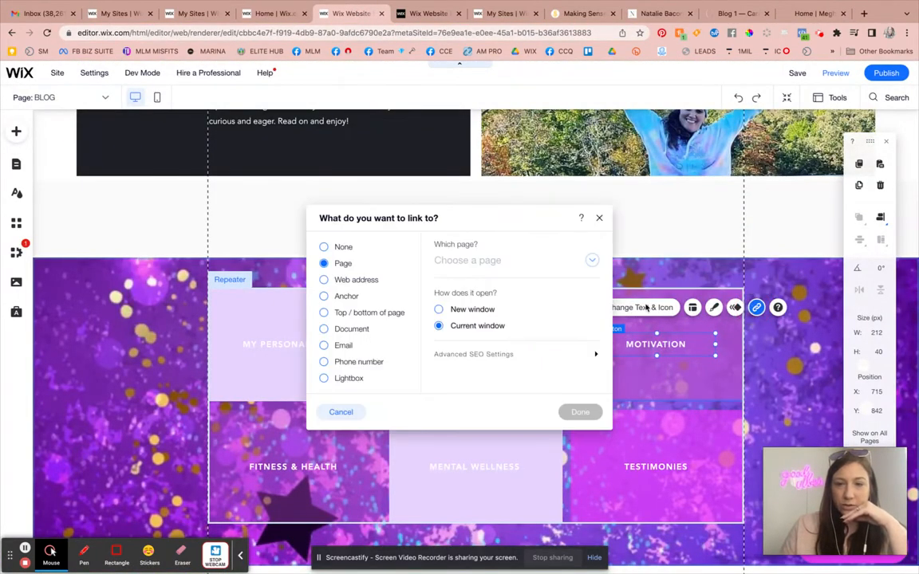
Link the MOTIVATION button to its category feed web address in the current window, then return to the live site.
click(324, 280)
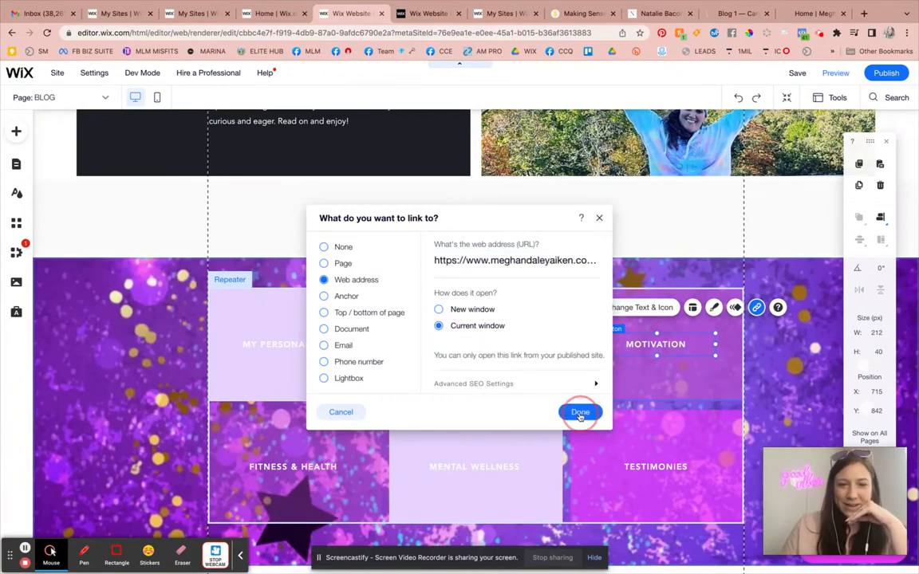
click(579, 411)
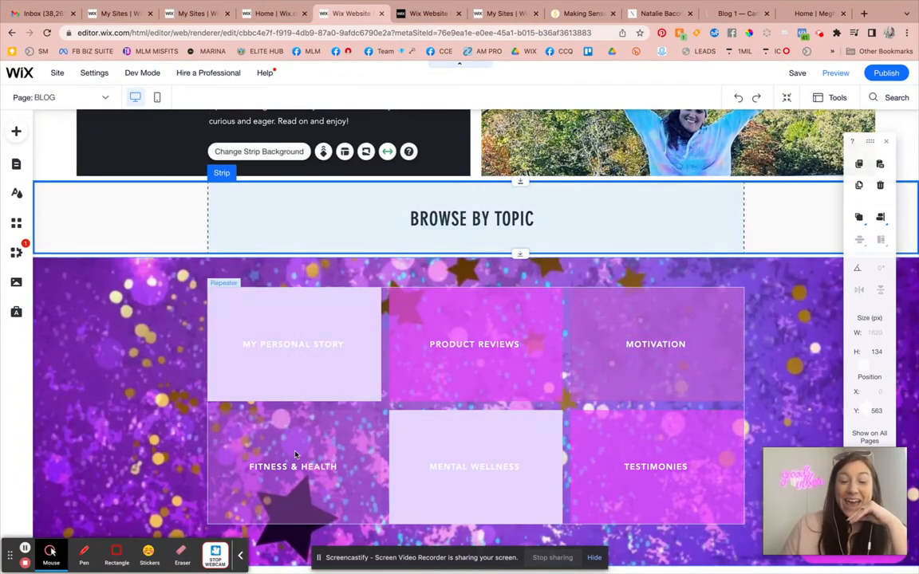
click(292, 466)
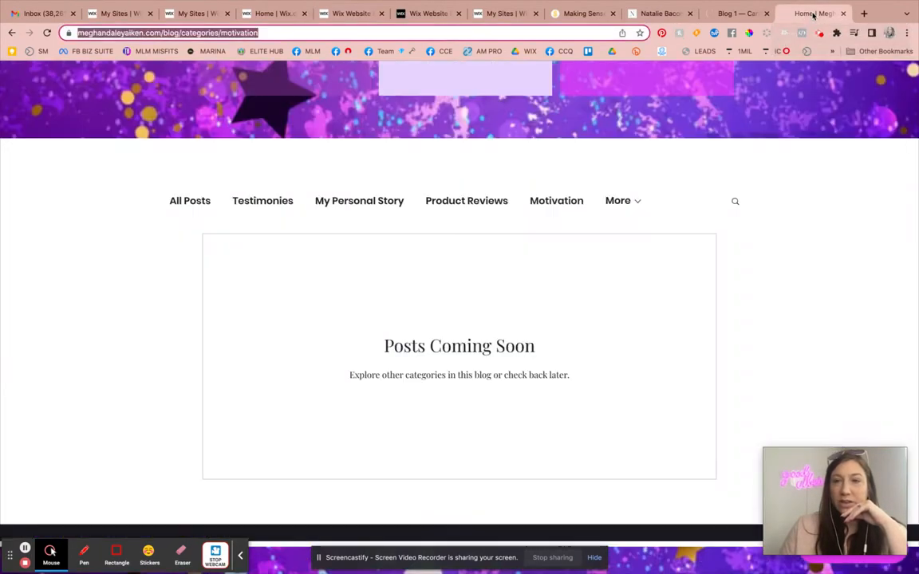
Link the FITNESS & HEALTH button to its blog category feed web address.
click(617, 200)
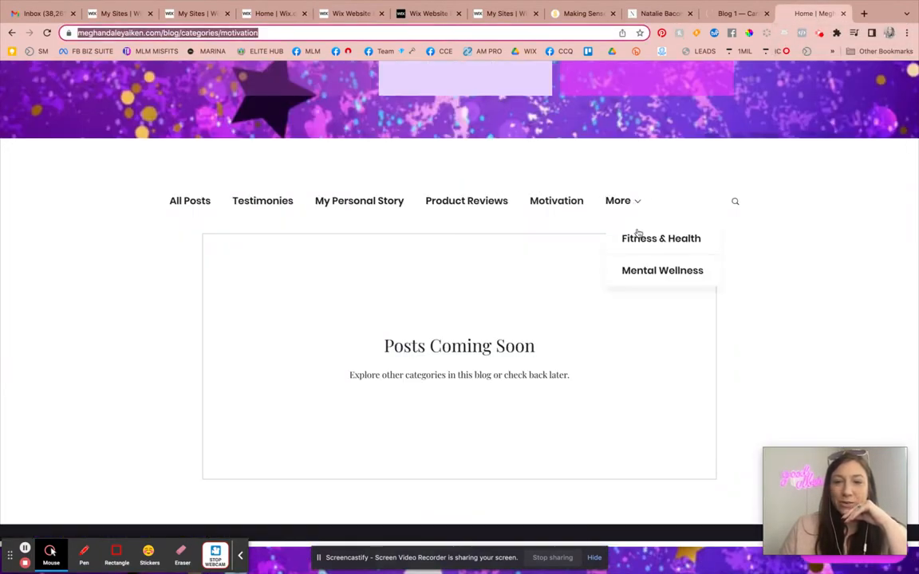
click(660, 237)
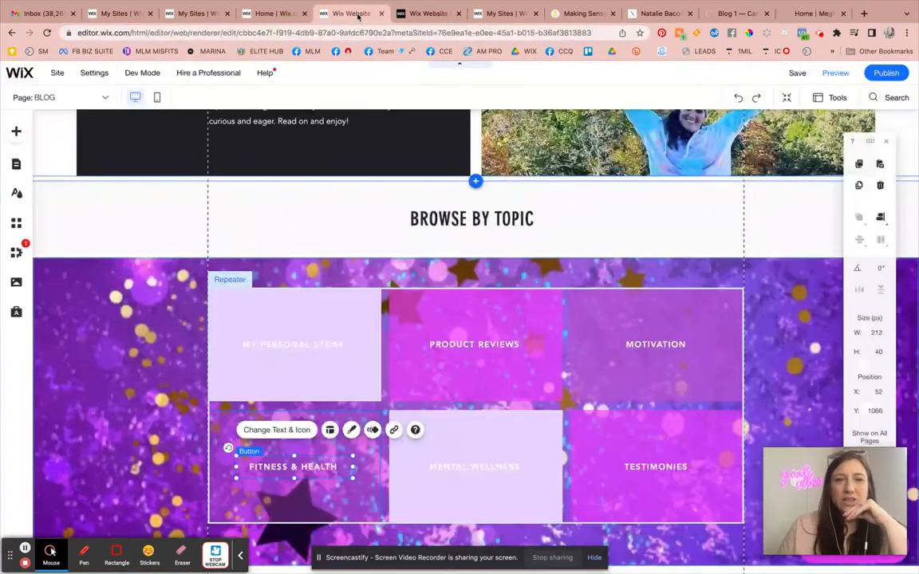
click(393, 429)
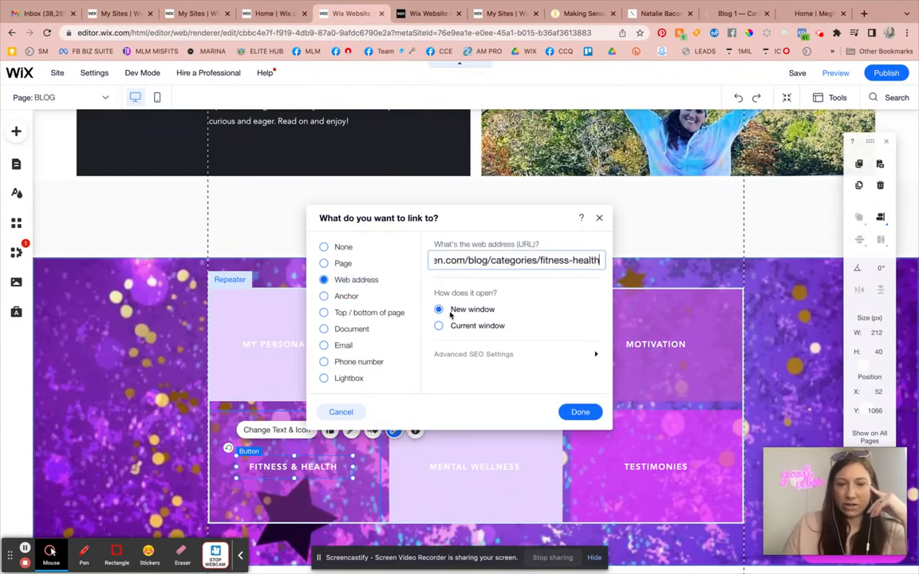
click(579, 411)
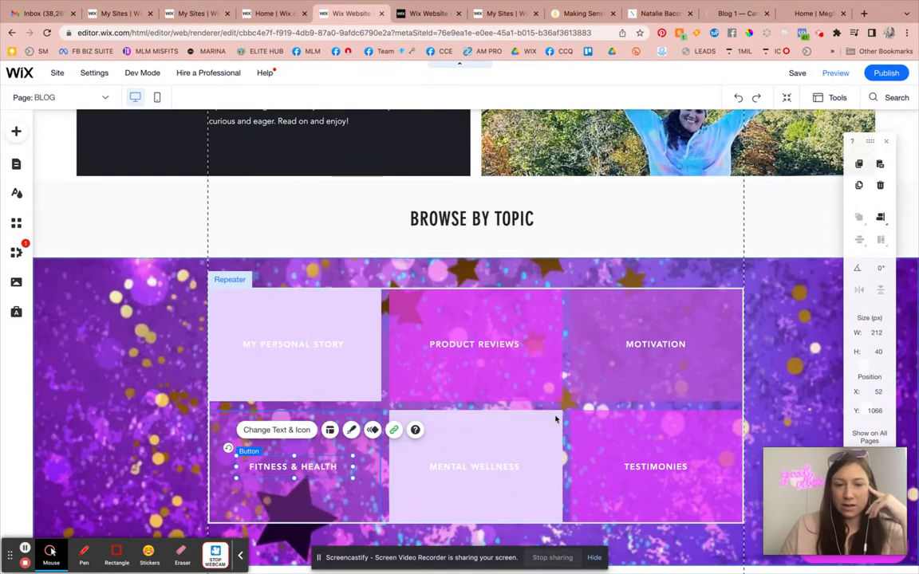
click(473, 467)
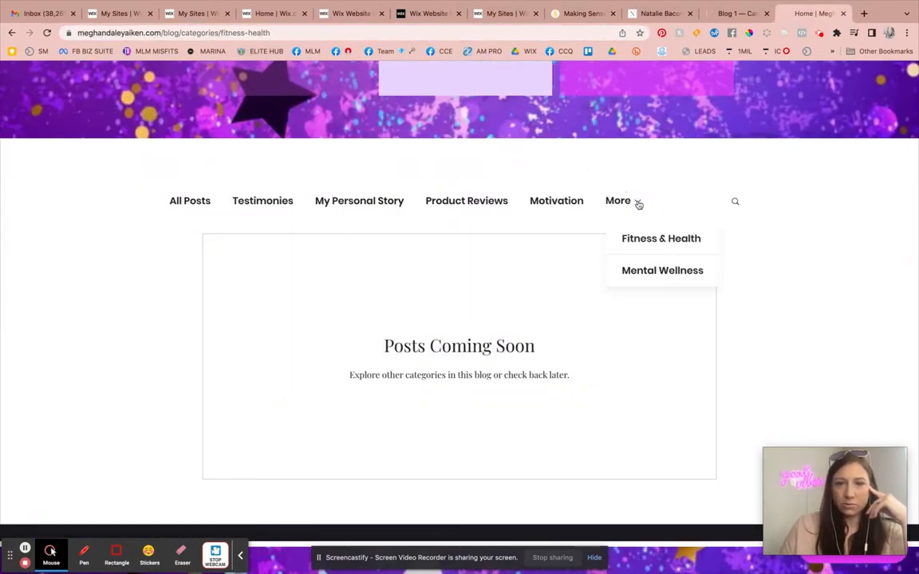
Link the Mental Wellness and Testimonies buttons to their category feed web addresses.
click(661, 270)
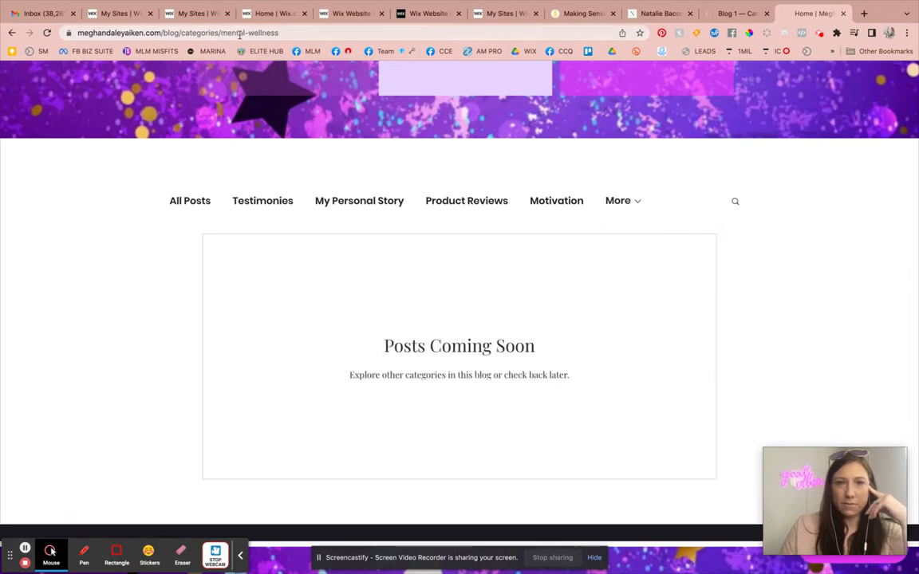
click(175, 33)
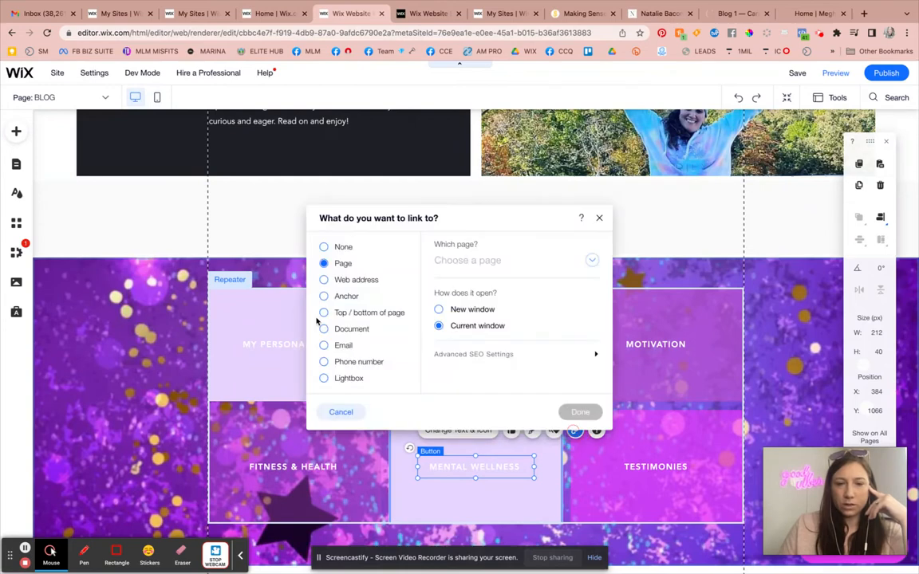
click(324, 279)
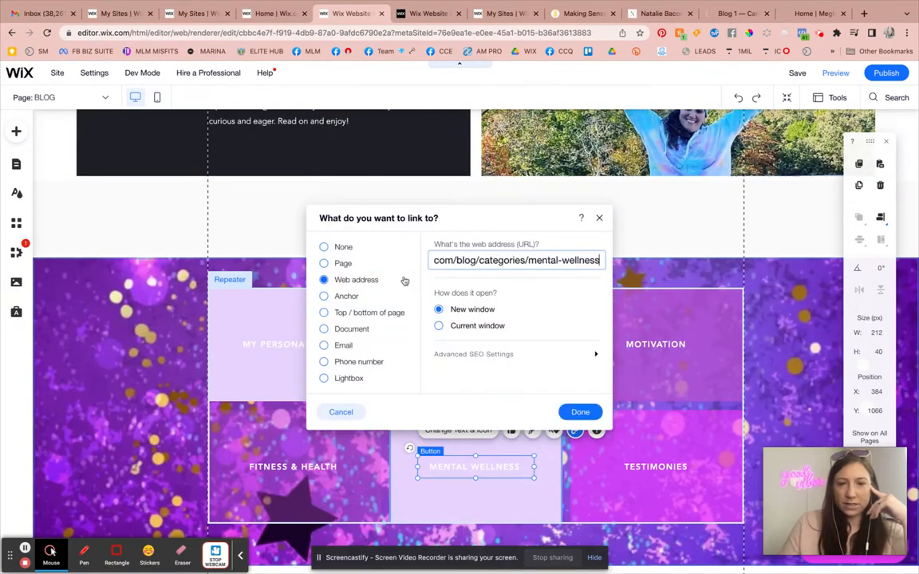
click(579, 412)
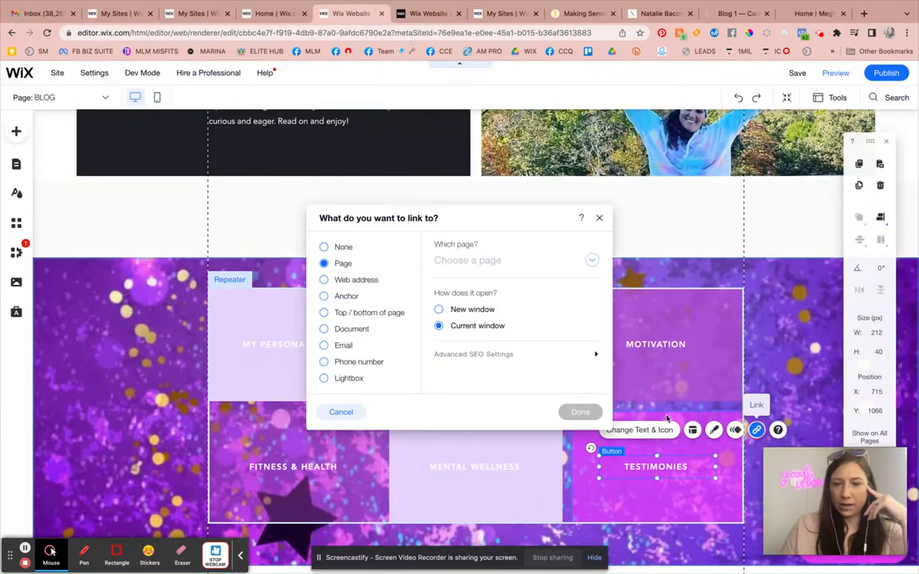
click(323, 280)
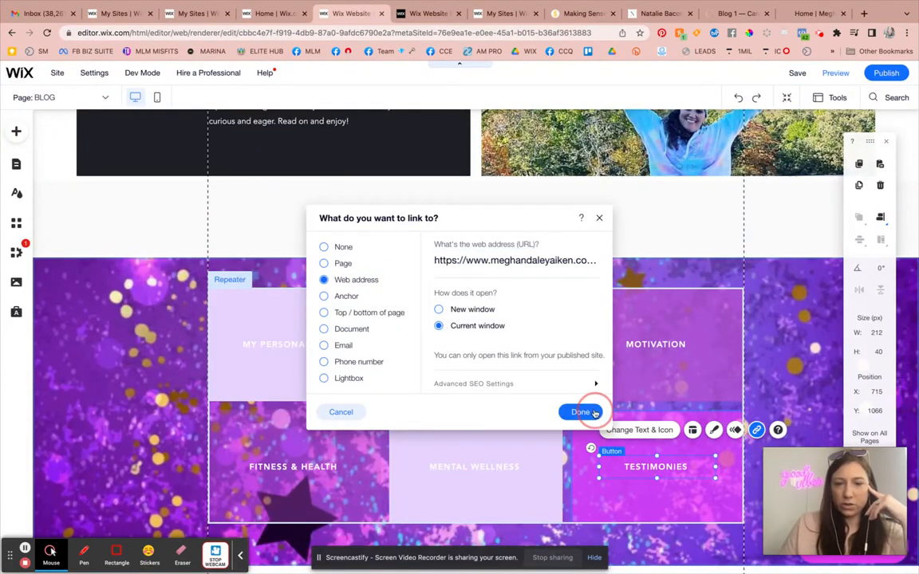
click(581, 411)
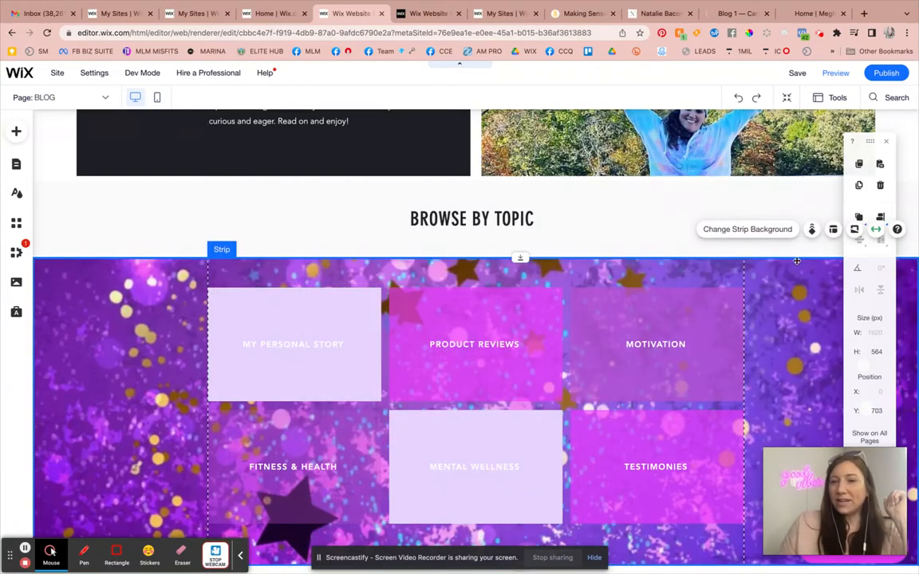
click(793, 73)
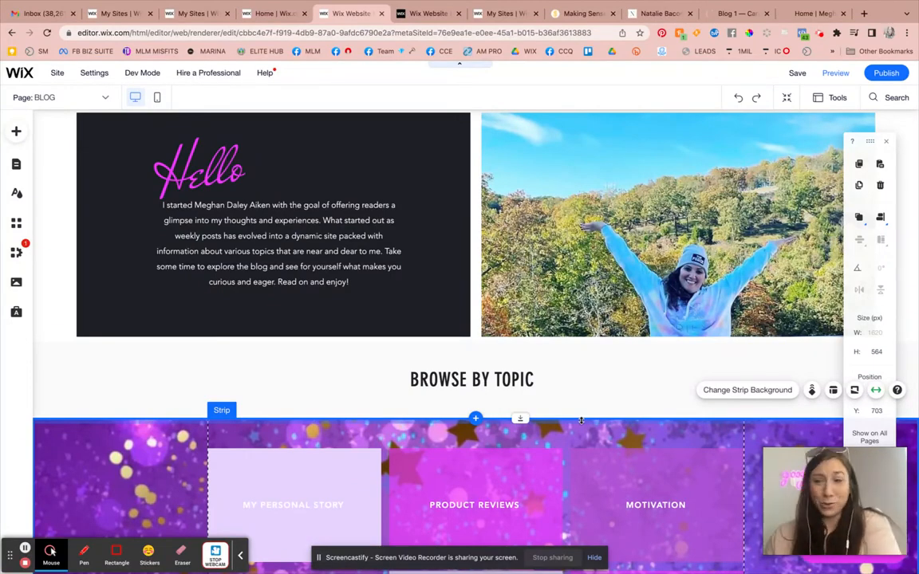
scroll(down, 3)
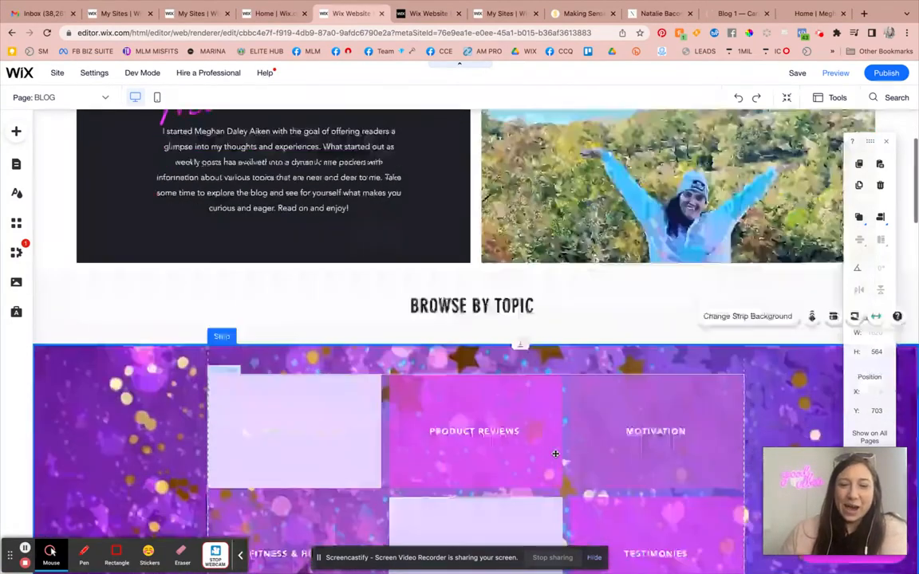
scroll(down, 3)
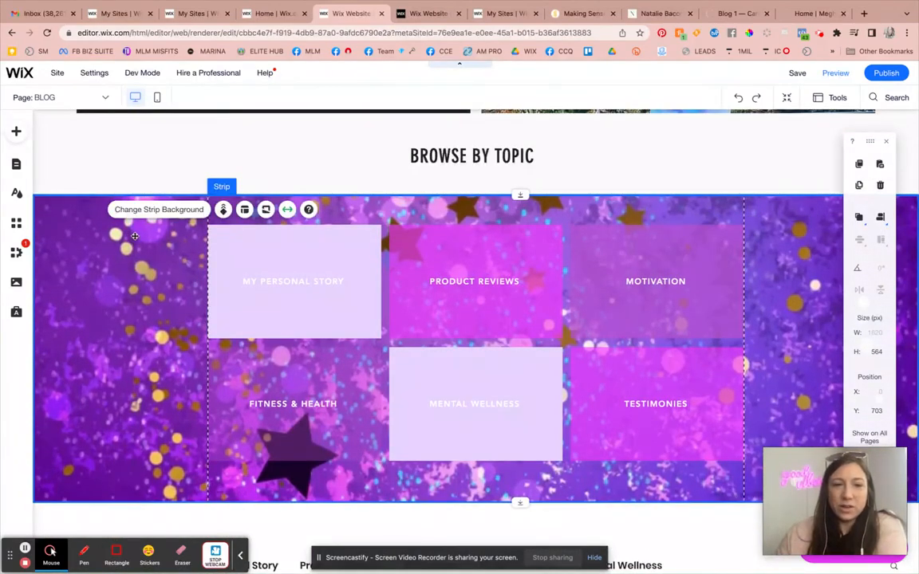
click(223, 209)
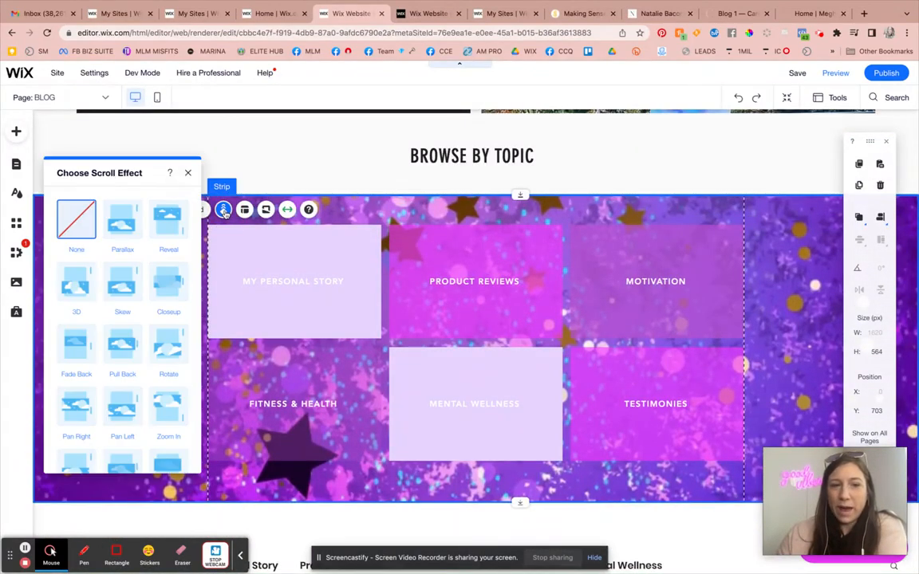
click(169, 221)
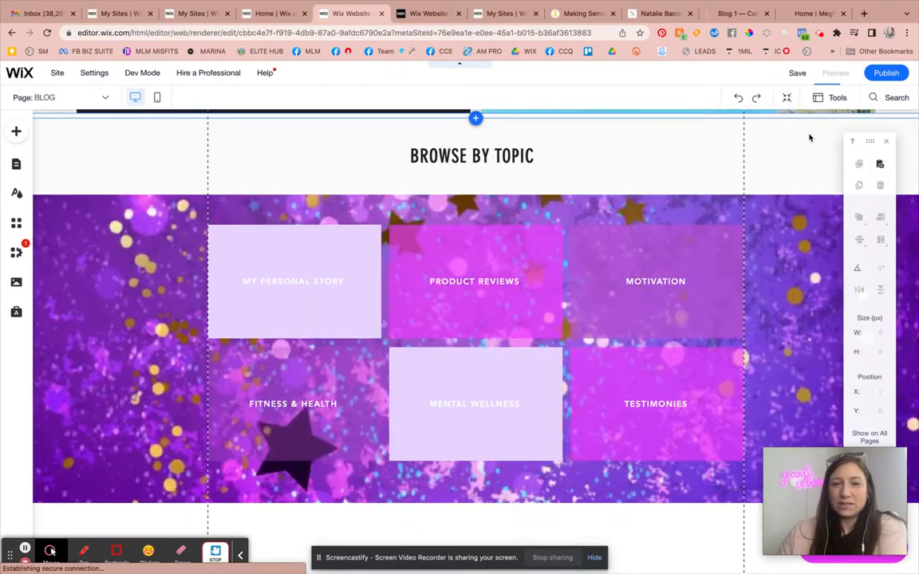
click(834, 73)
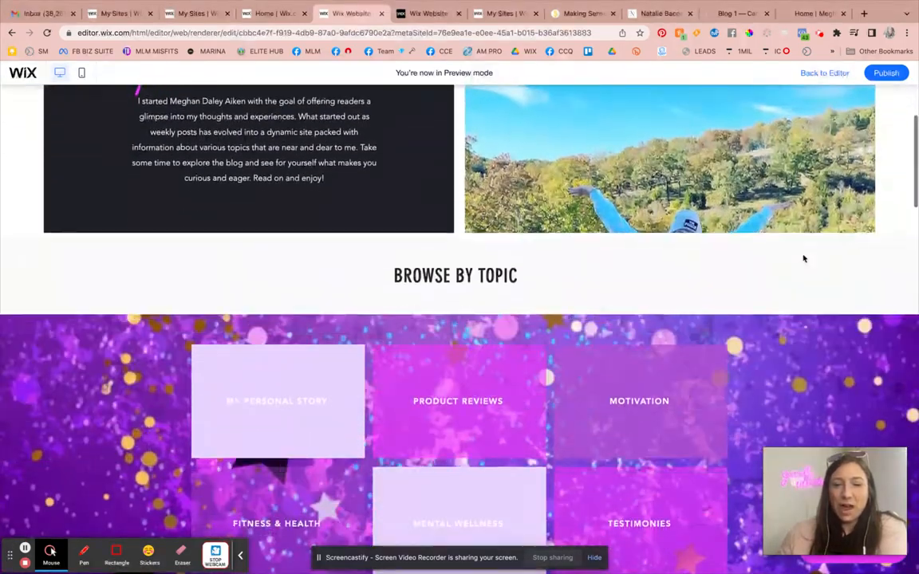
scroll(down, 3)
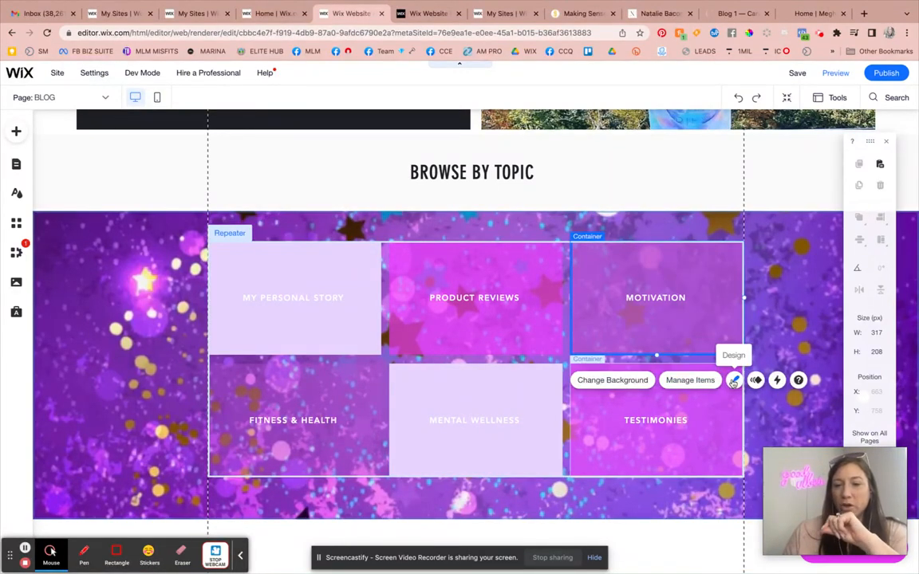
click(736, 379)
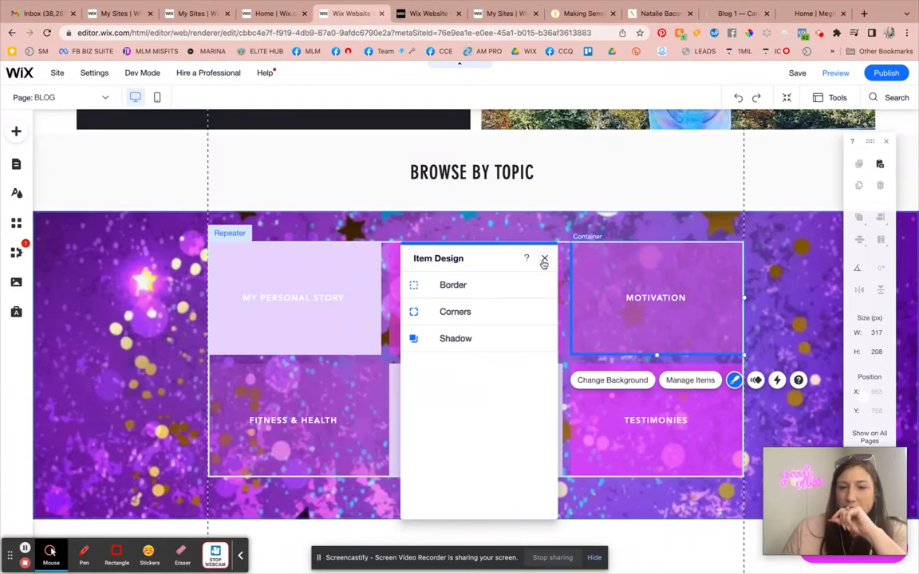
click(611, 380)
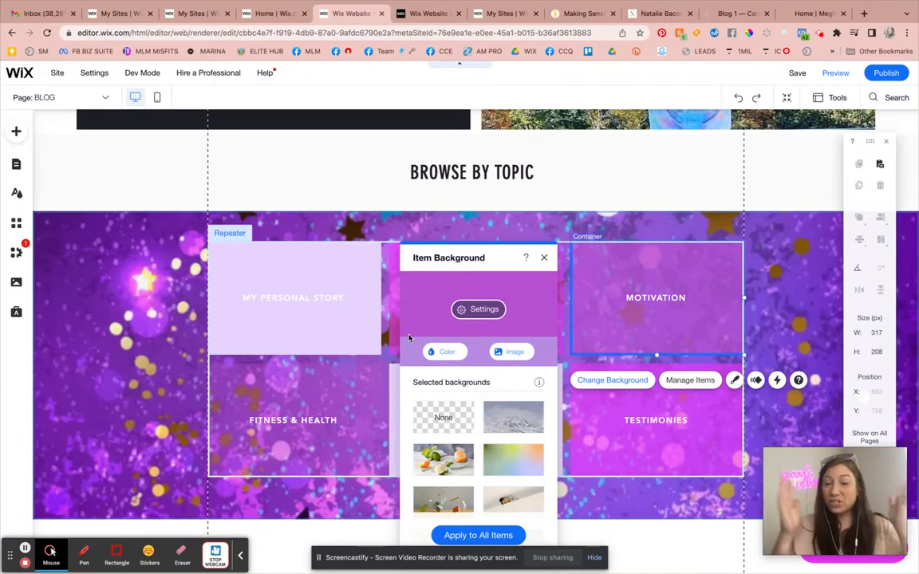
mouse_move(404, 337)
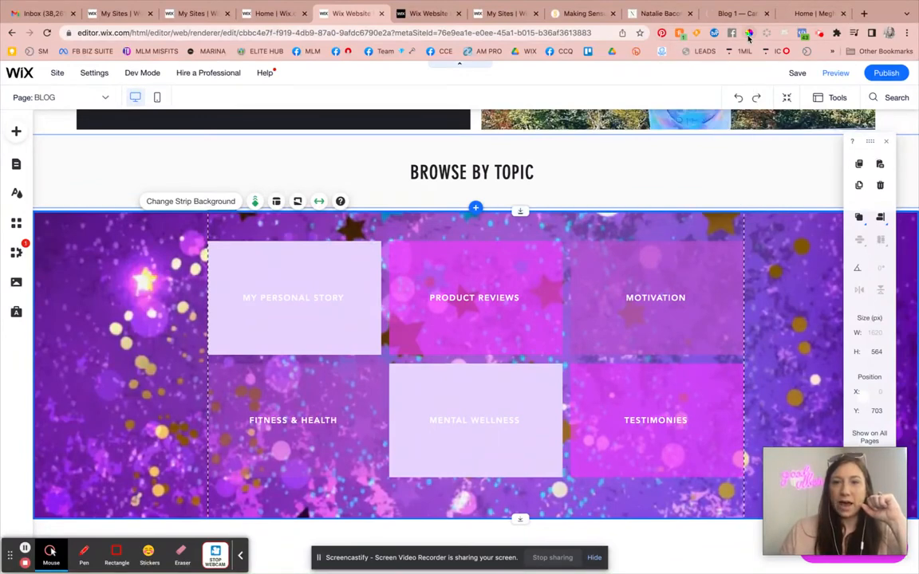
click(748, 33)
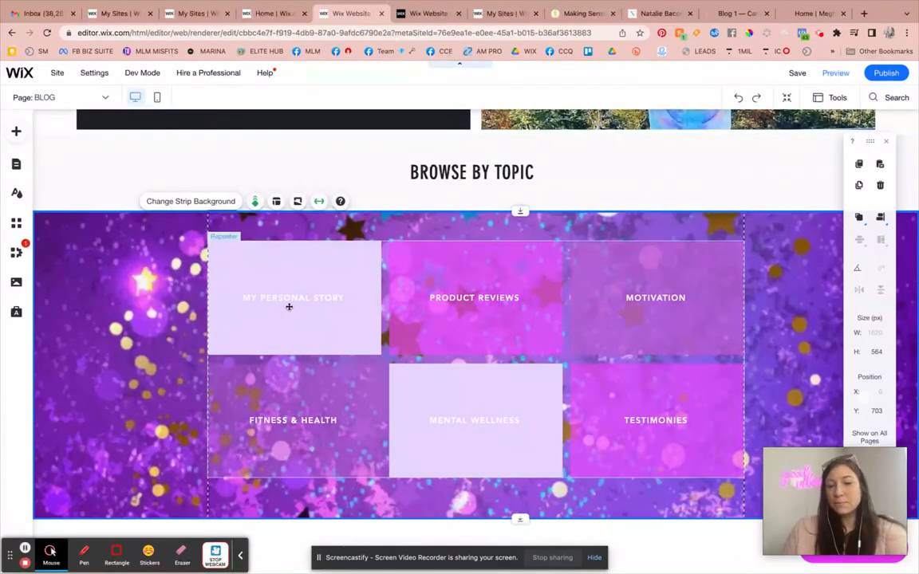
mouse_move(709, 271)
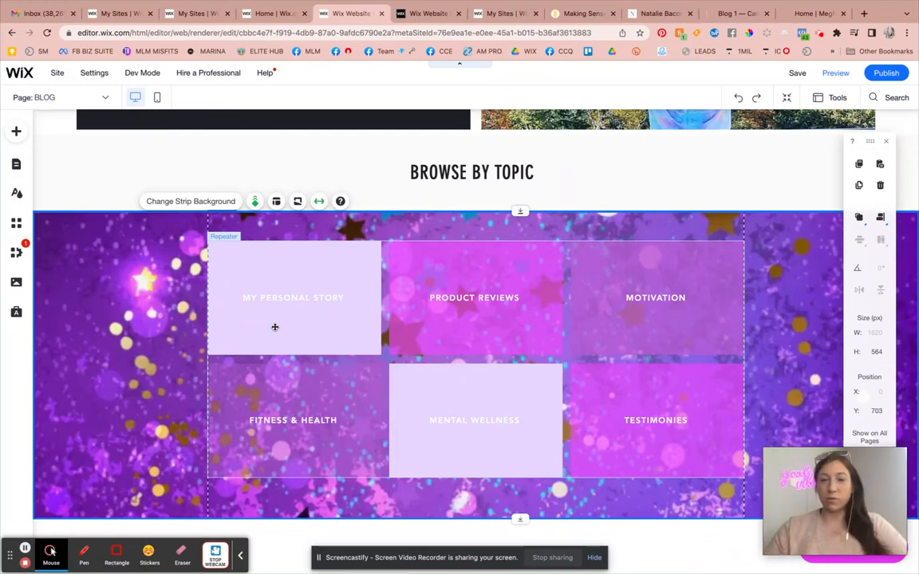
scroll(down, 3)
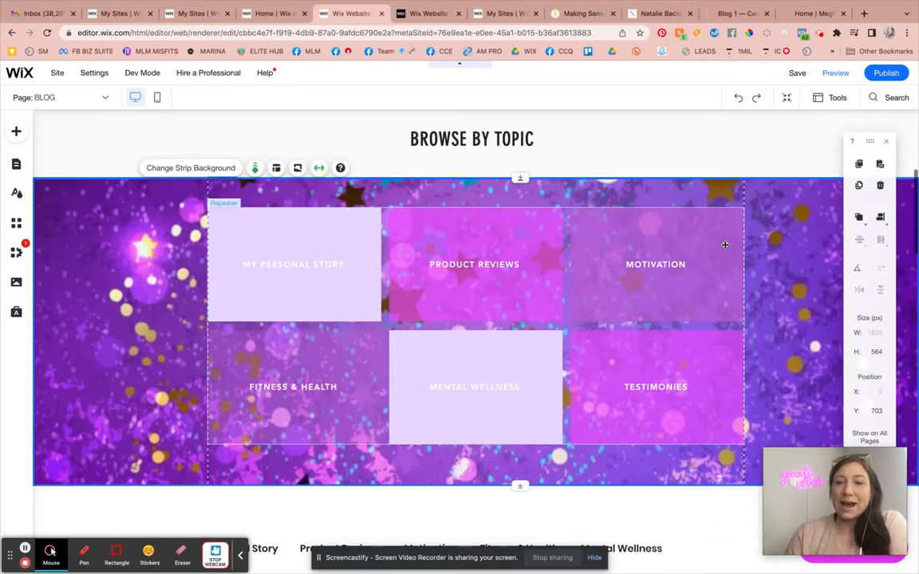
scroll(down, 3)
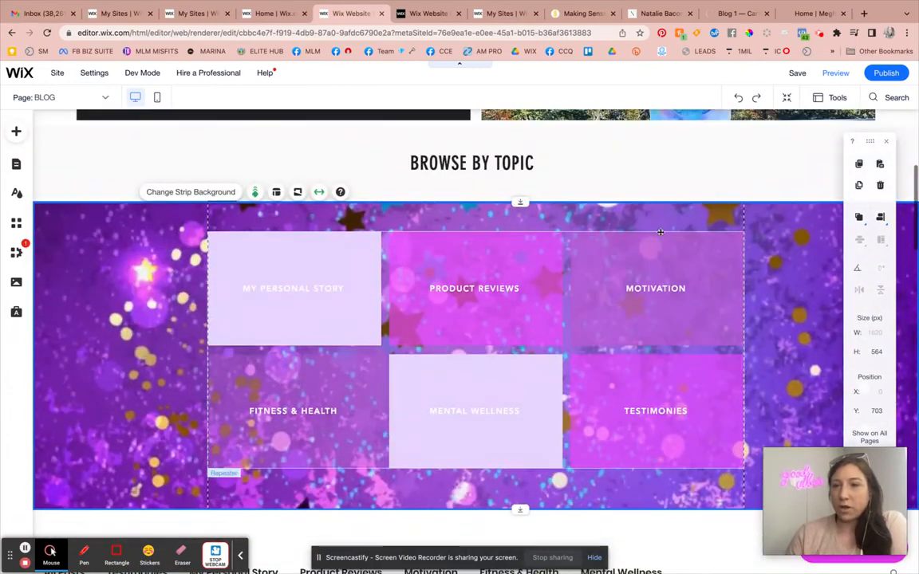
Publish the site and view the live My Personal Story category page.
click(886, 72)
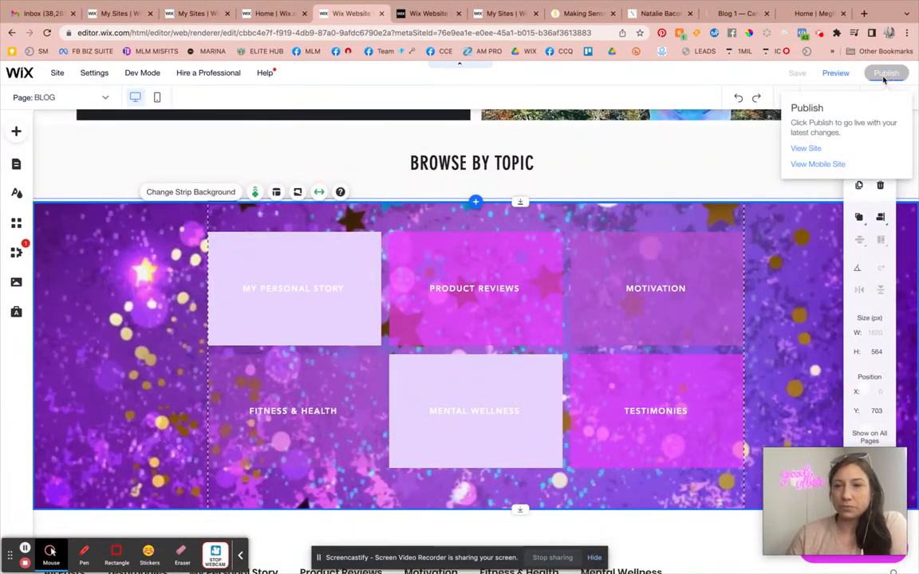
click(814, 13)
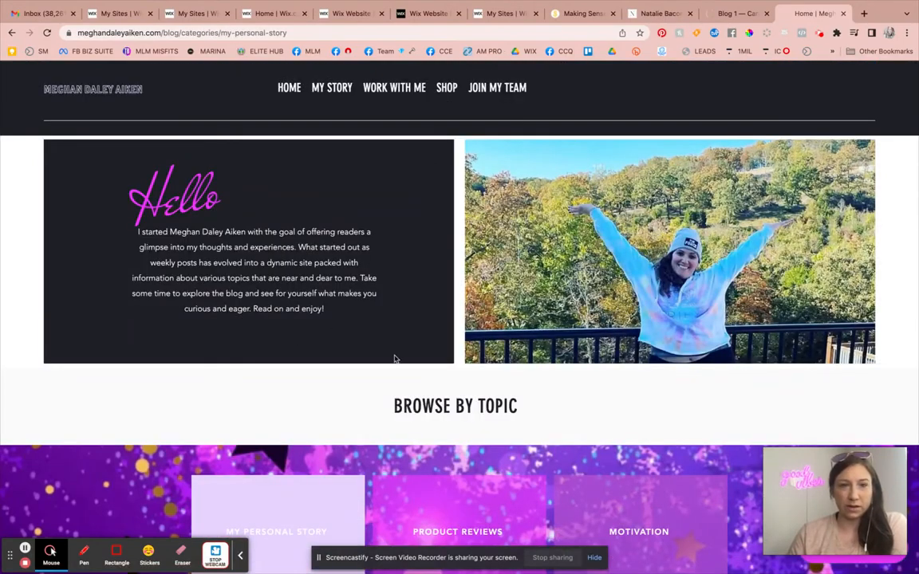
scroll(down, 3)
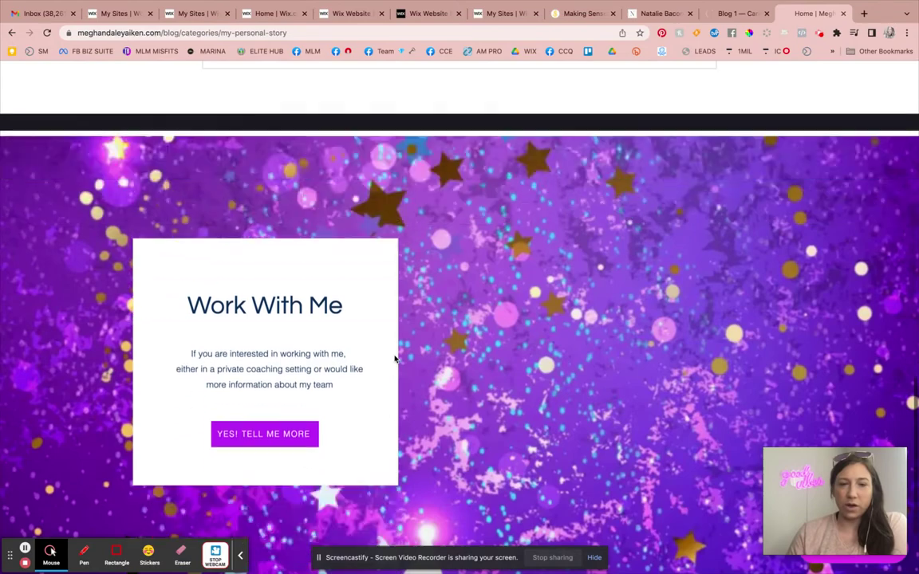
scroll(down, 3)
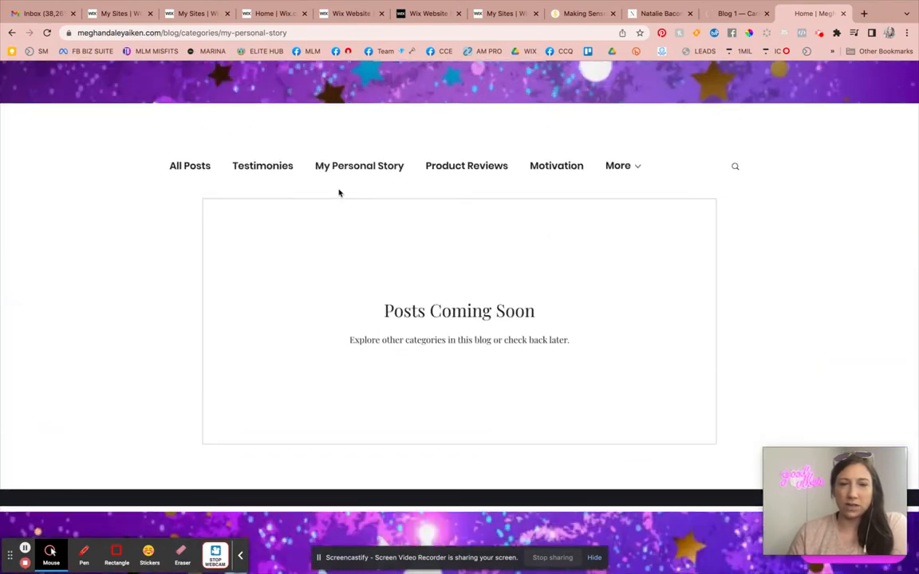
scroll(down, 3)
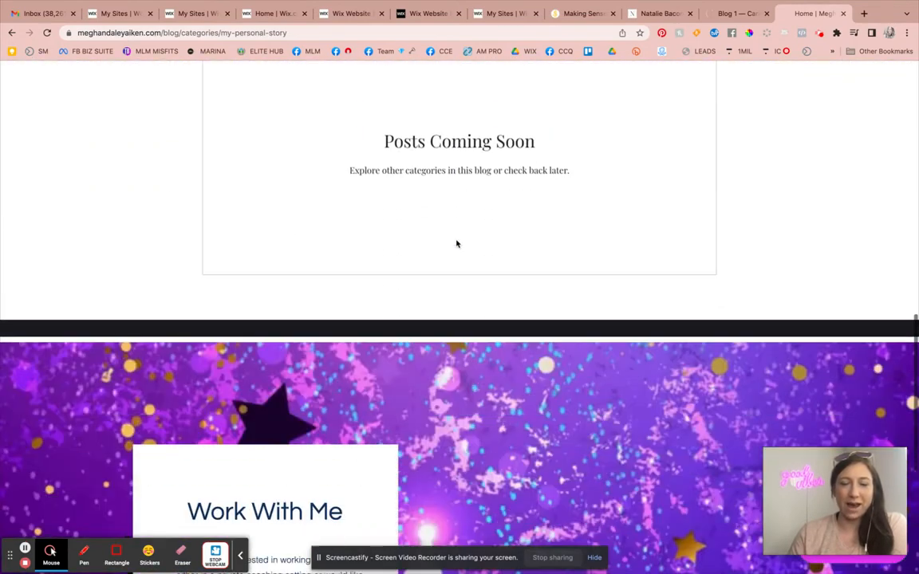
scroll(down, 3)
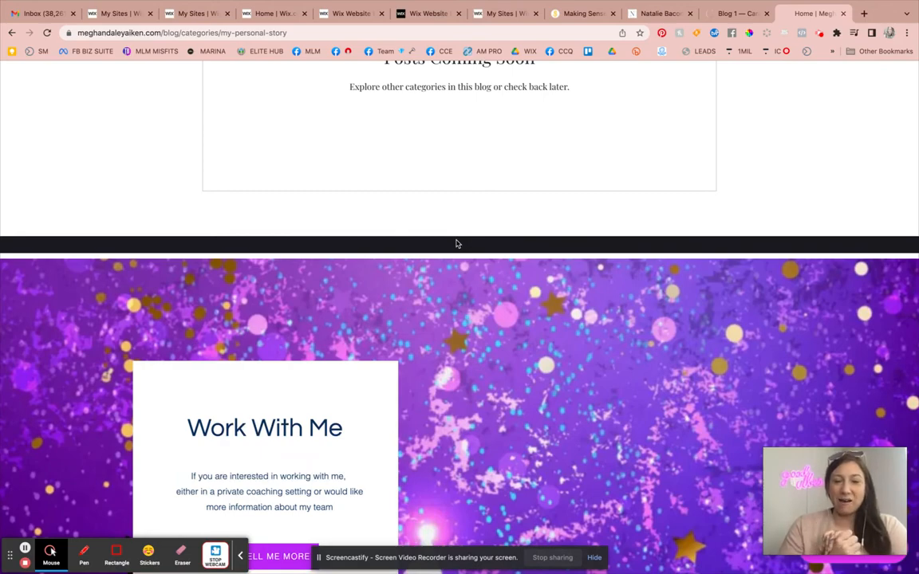
scroll(down, 3)
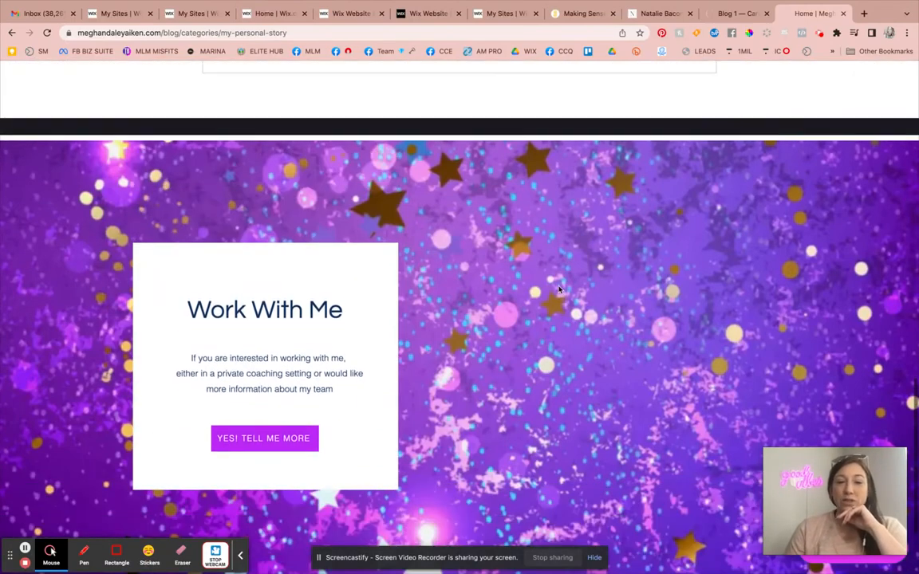
mouse_move(274, 439)
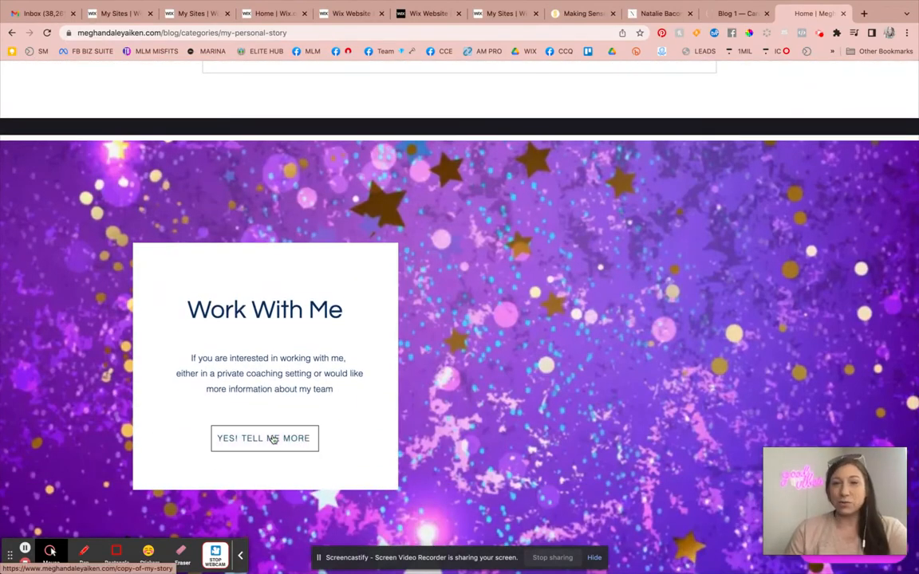